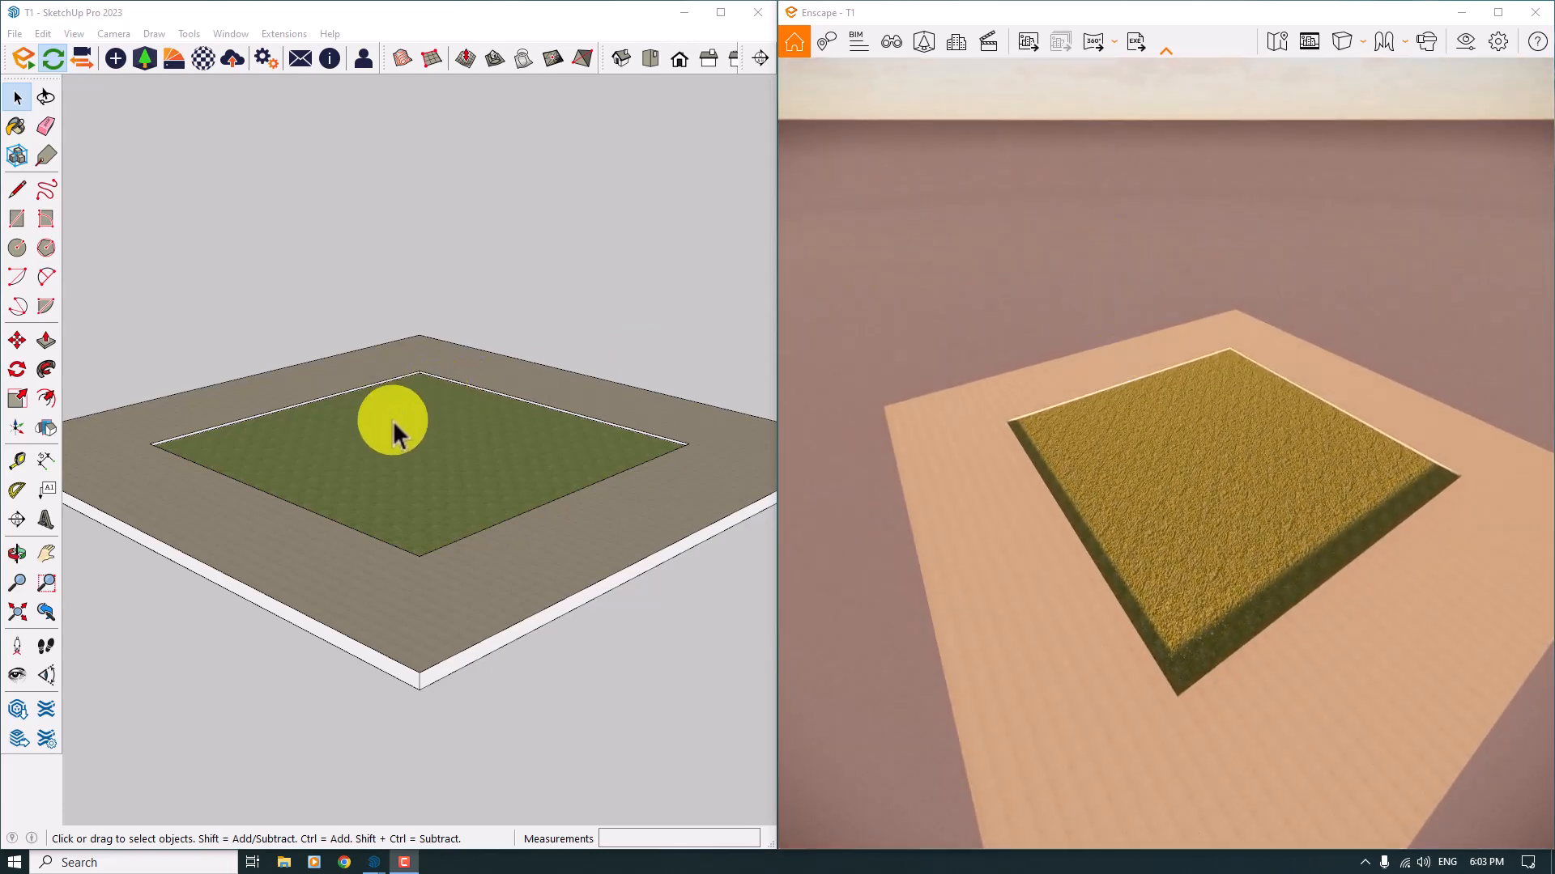
Zoom over the plaza model, then maximize the Enscape live render window.
scroll("up", 3)
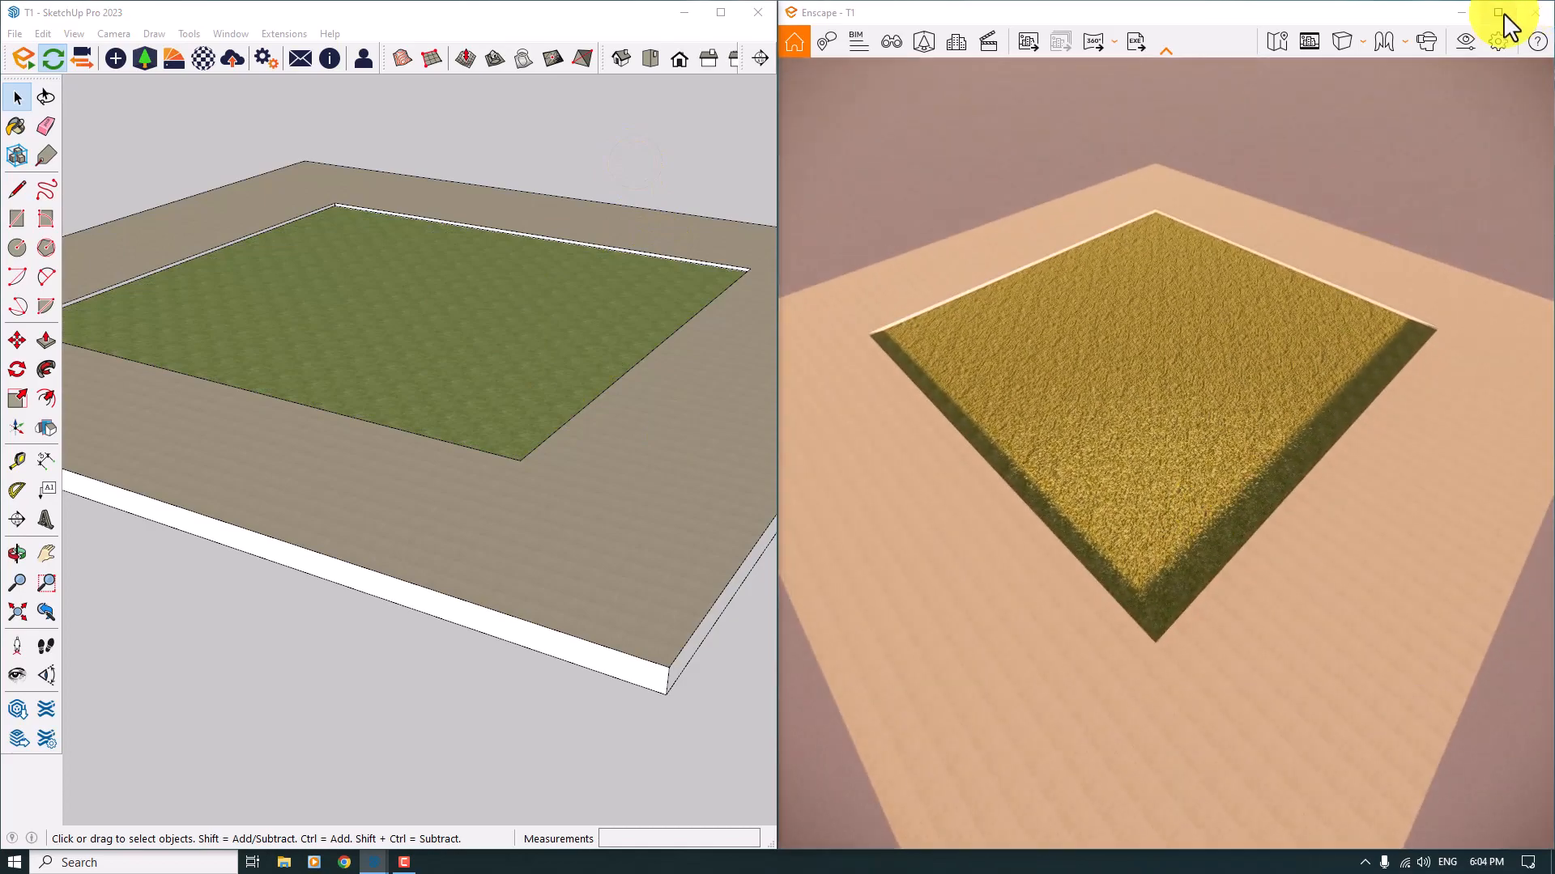
left_click(1499, 12)
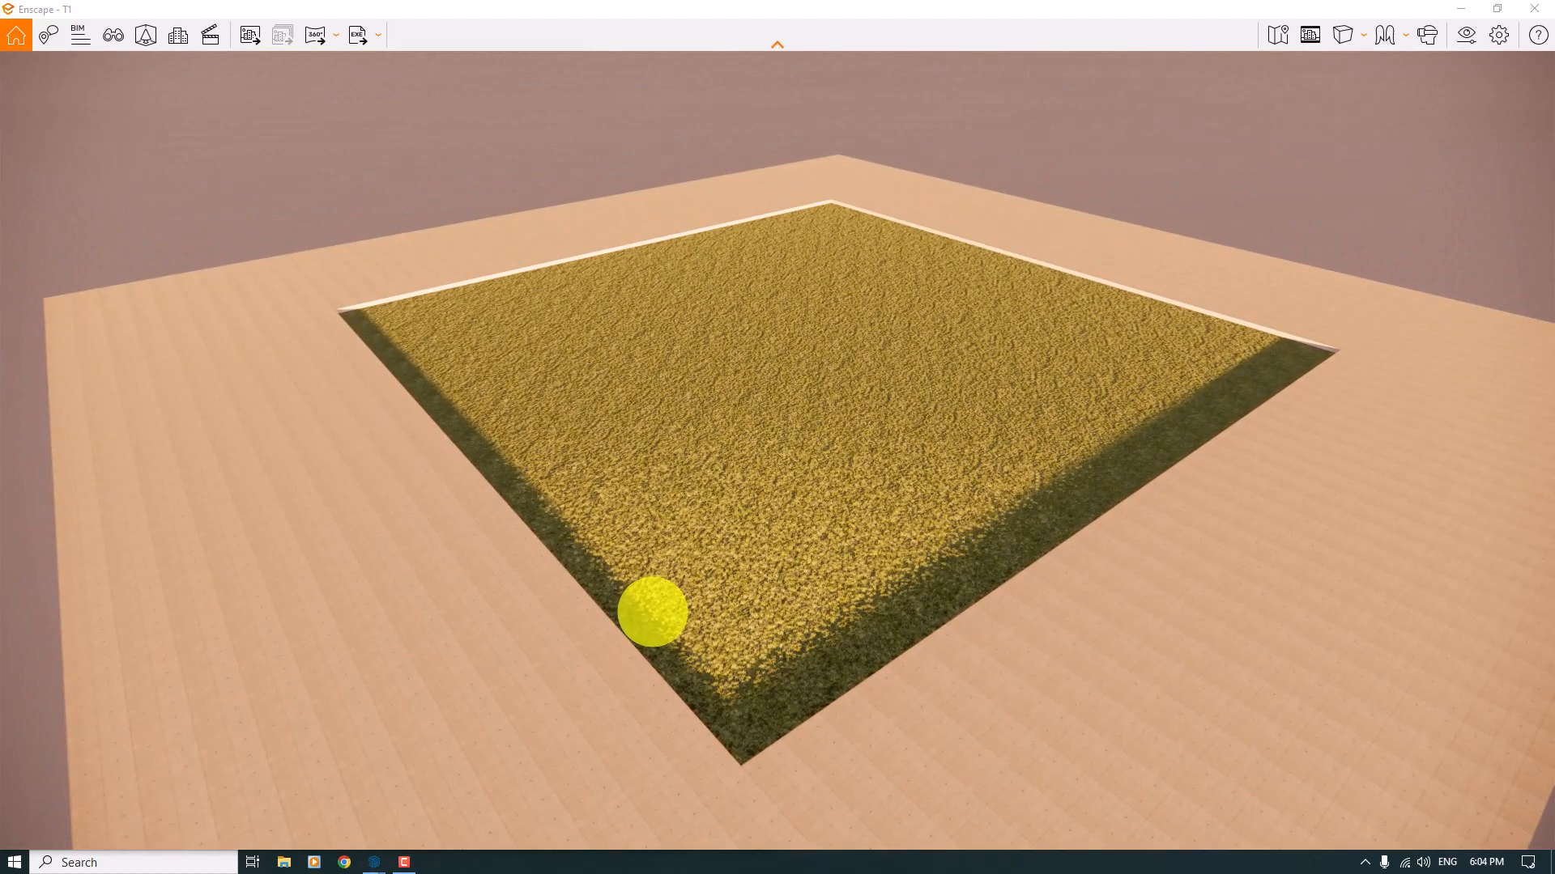
Bring up Enscape's Asset Library beside the render.
left_click(144, 34)
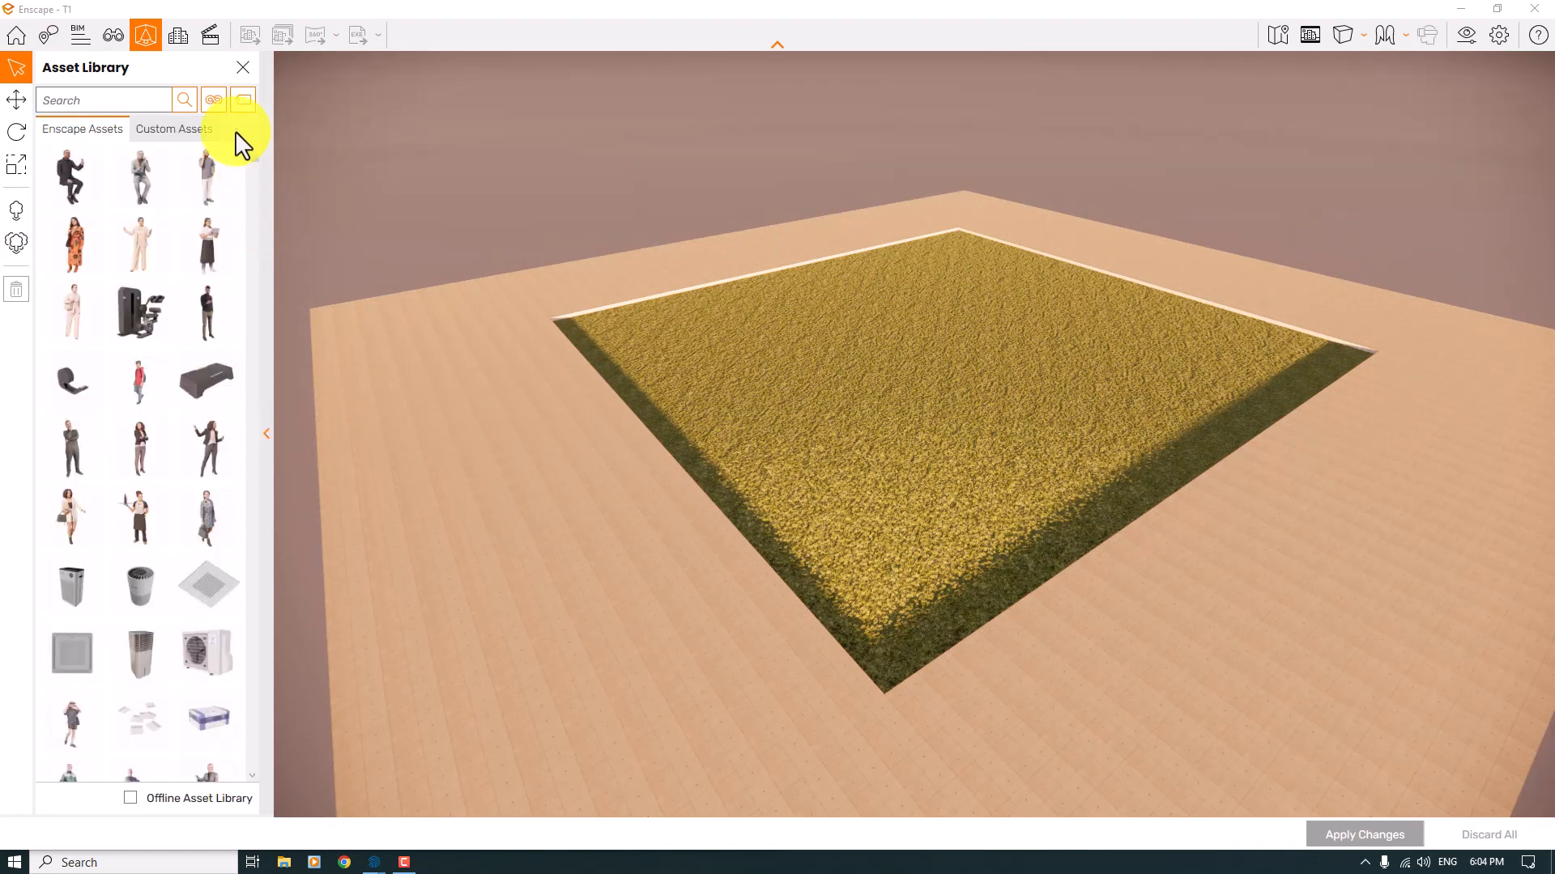
mouse_move(19, 103)
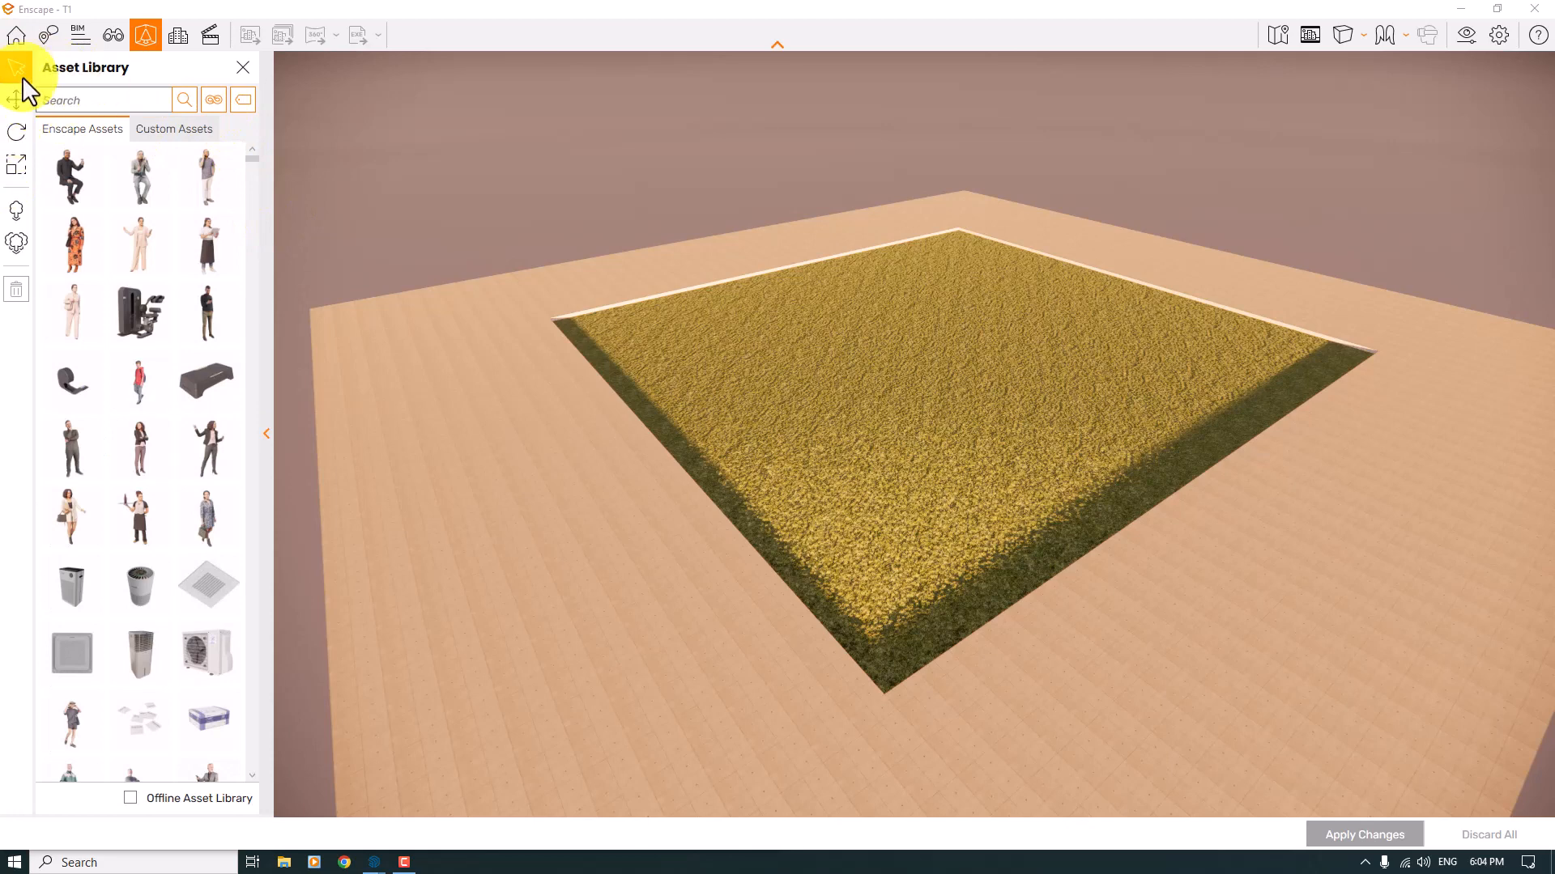
mouse_move(16, 134)
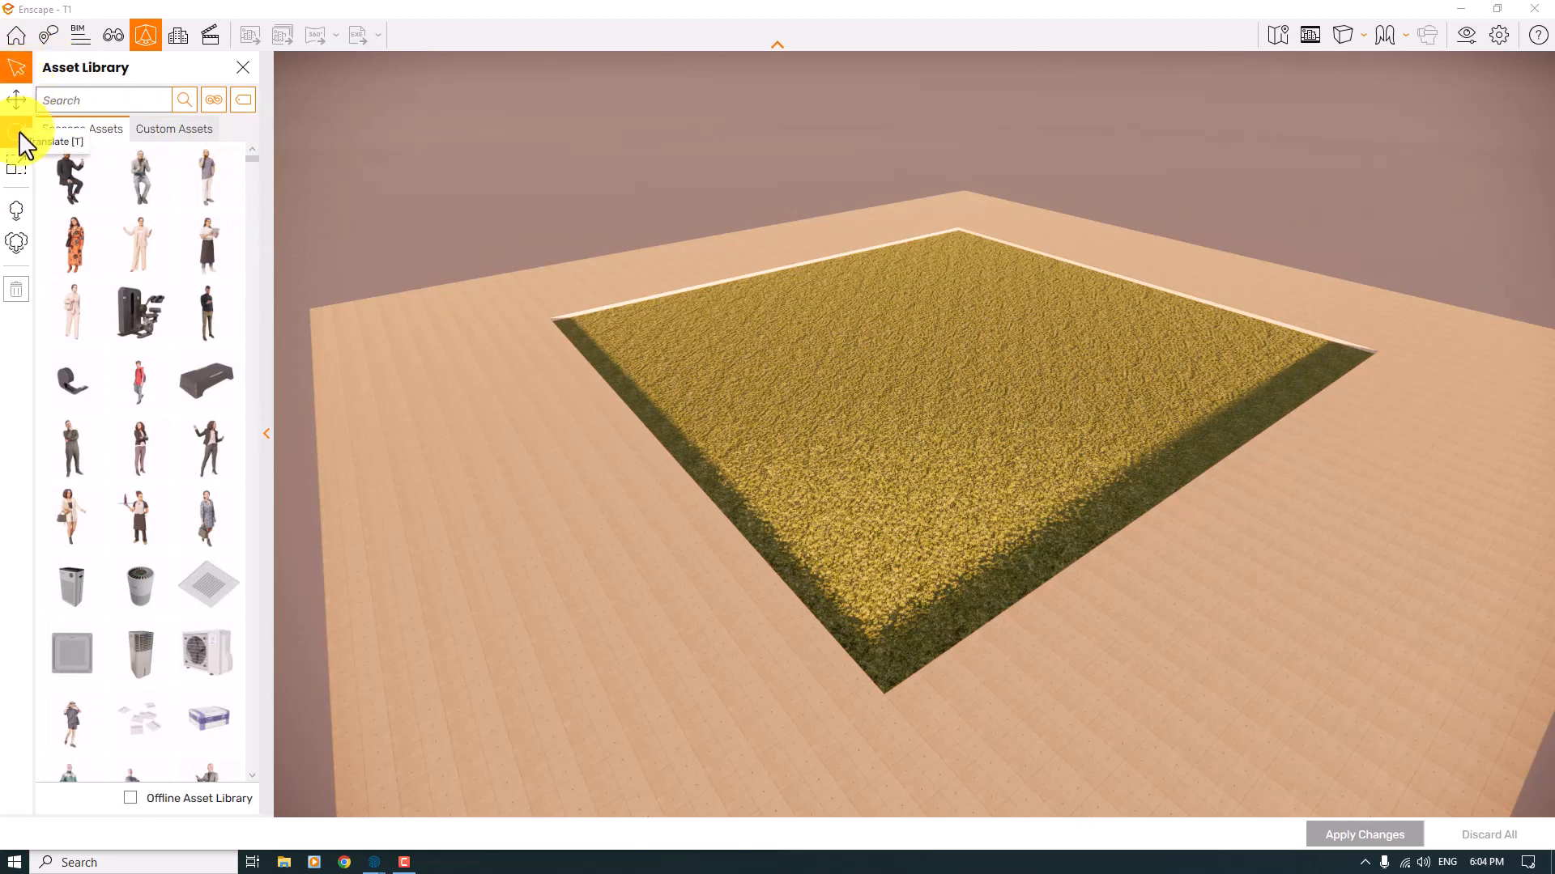
mouse_move(18, 169)
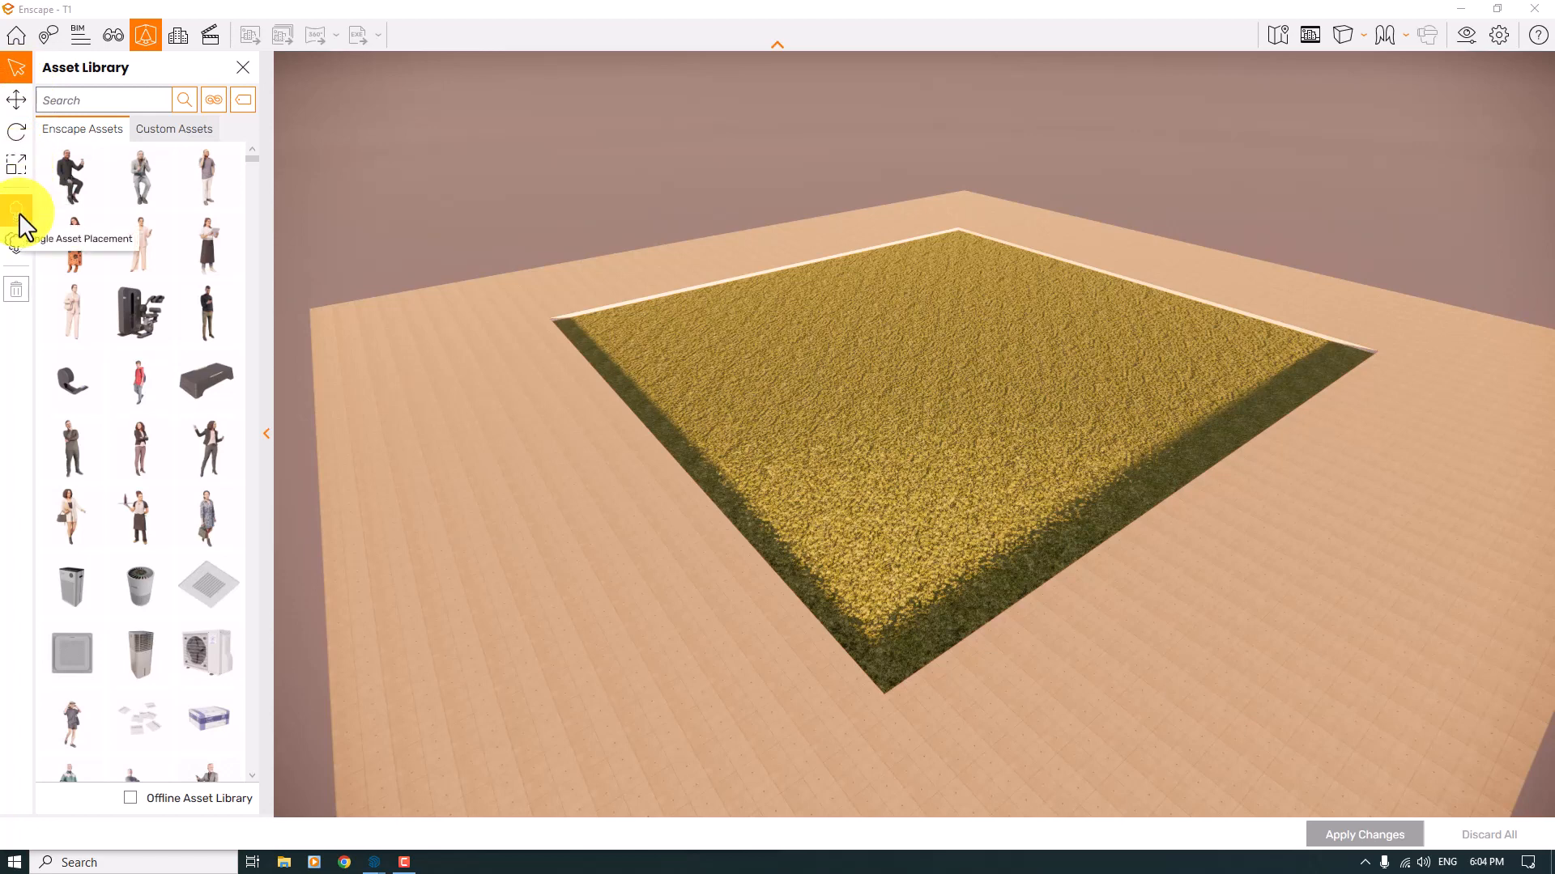
mouse_move(16, 241)
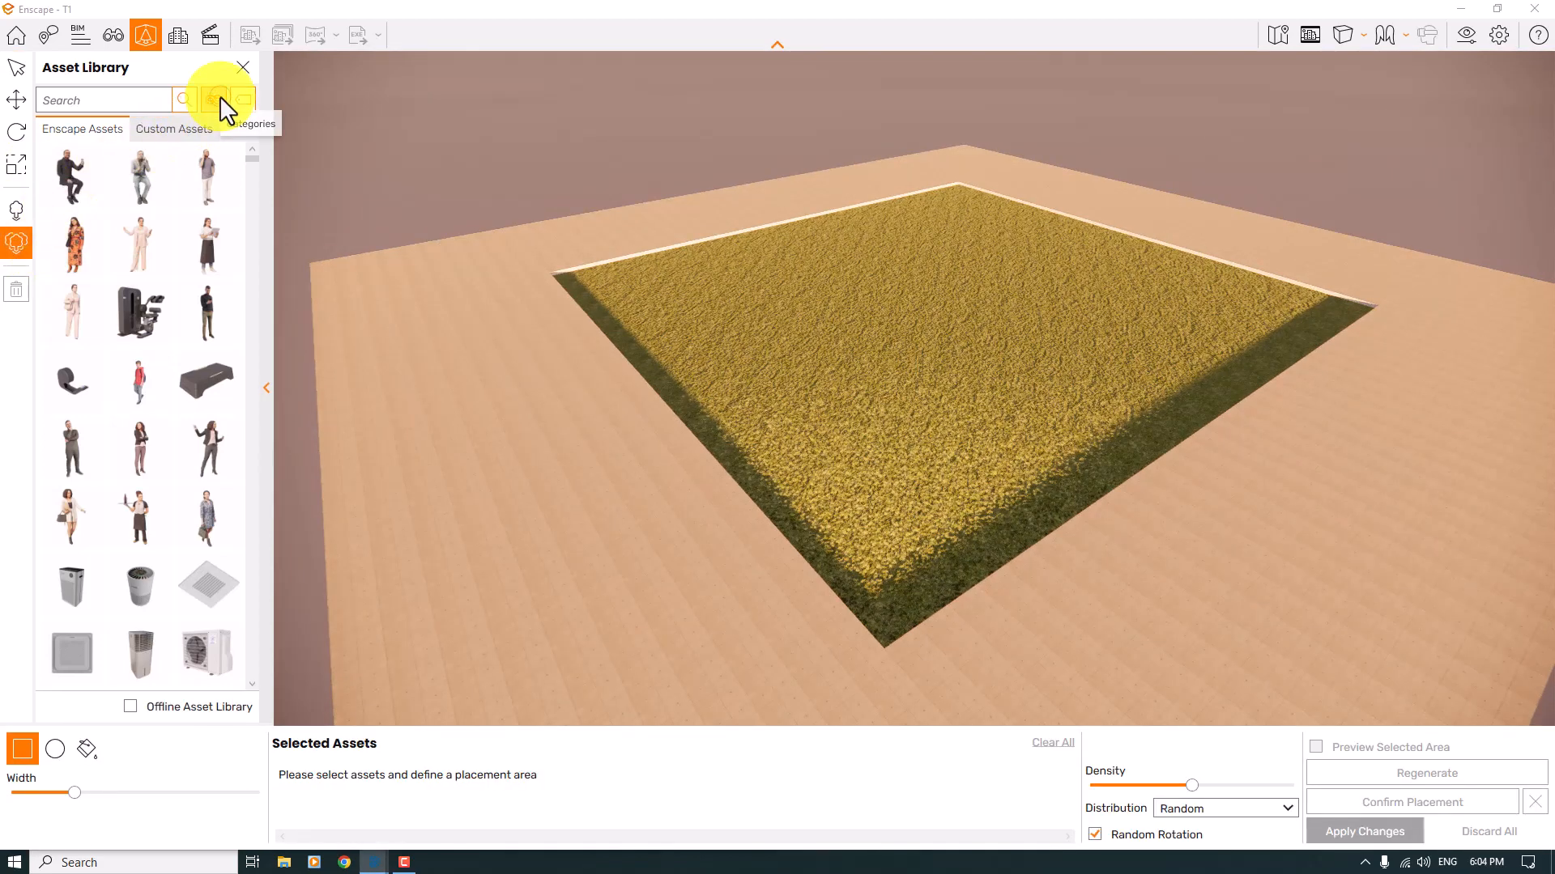
Filter the asset library to the People category and set paint-on-surface area mode.
left_click(253, 123)
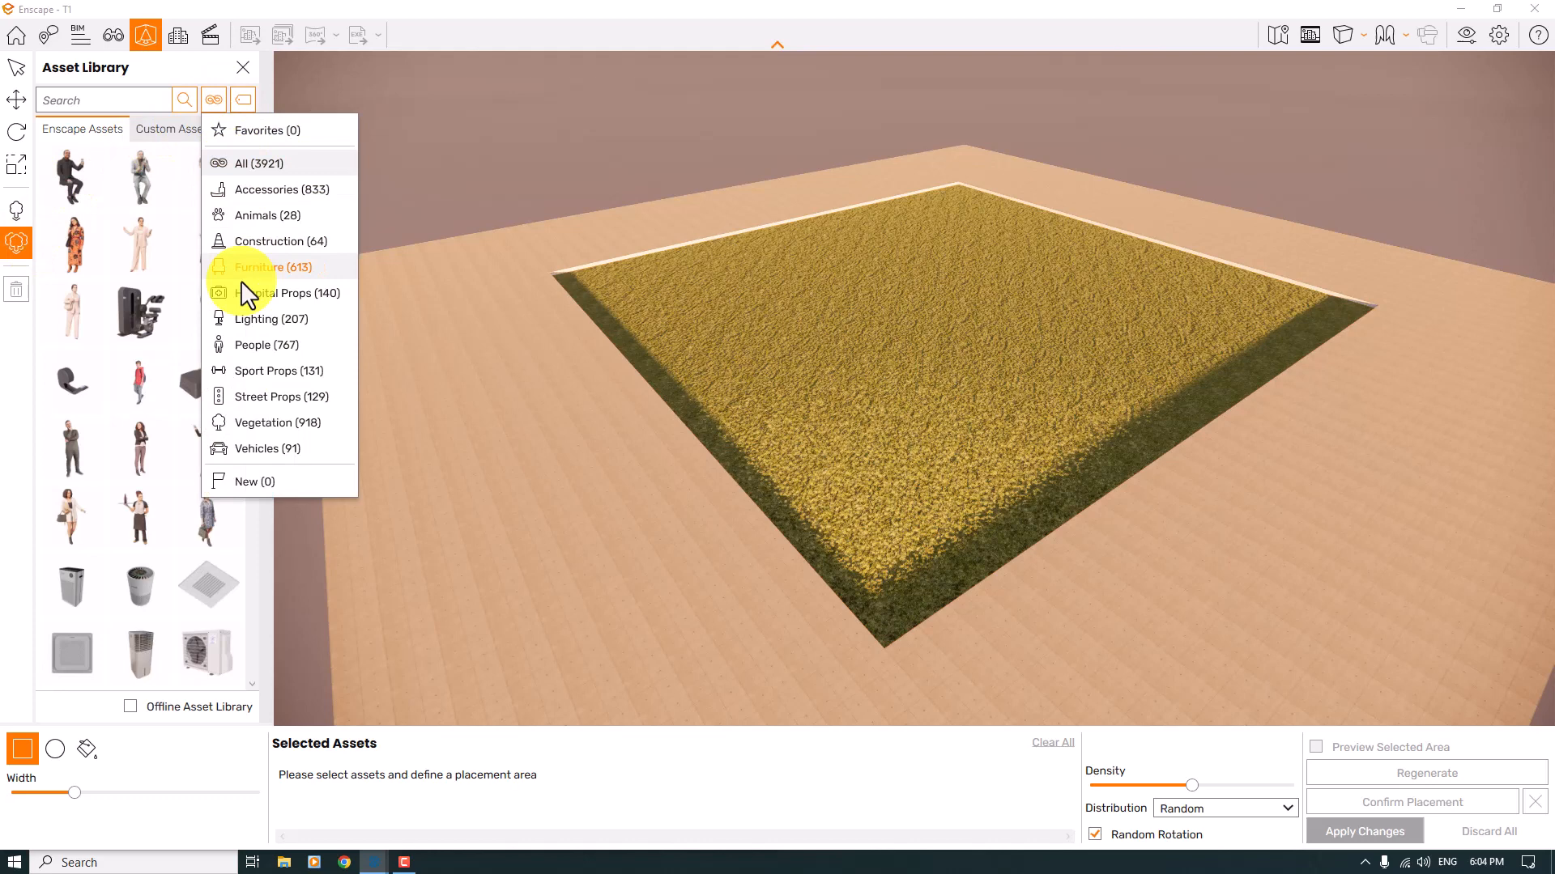
left_click(264, 345)
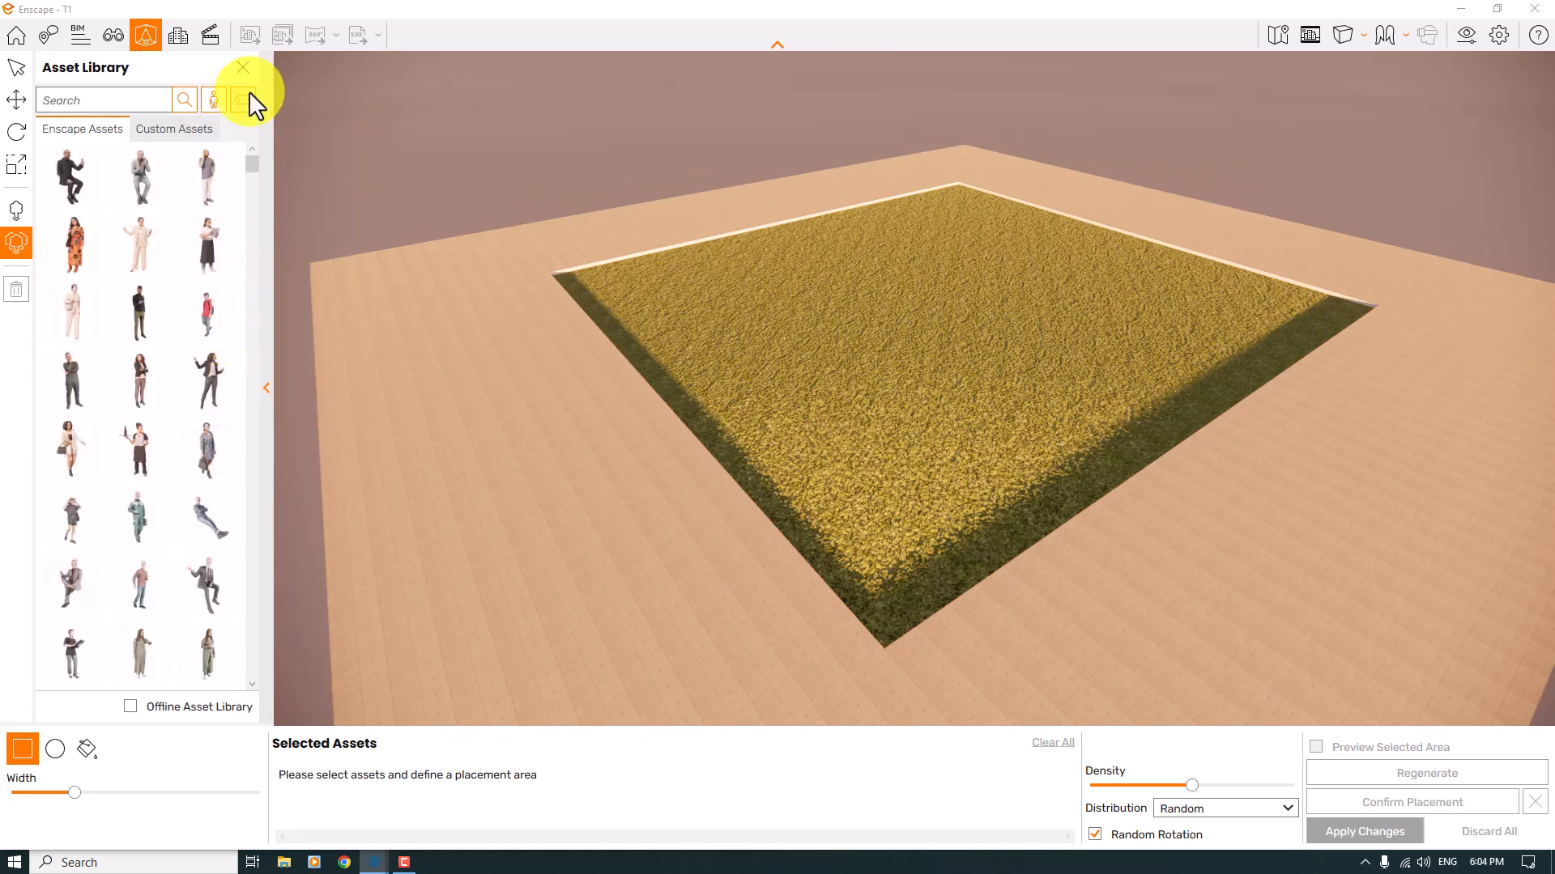
left_click(241, 99)
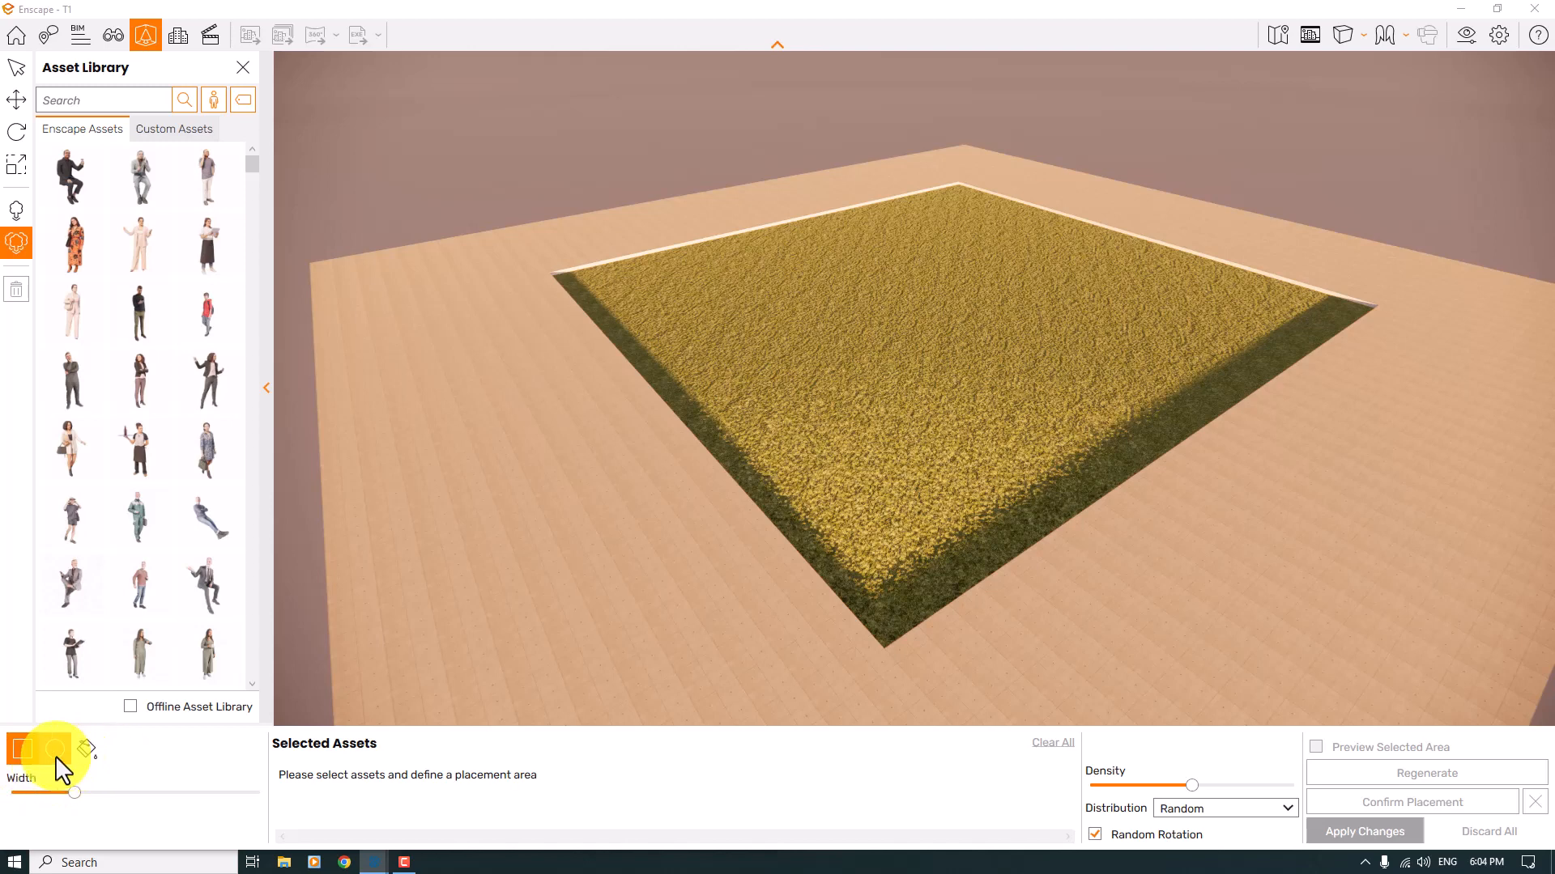
mouse_move(89, 748)
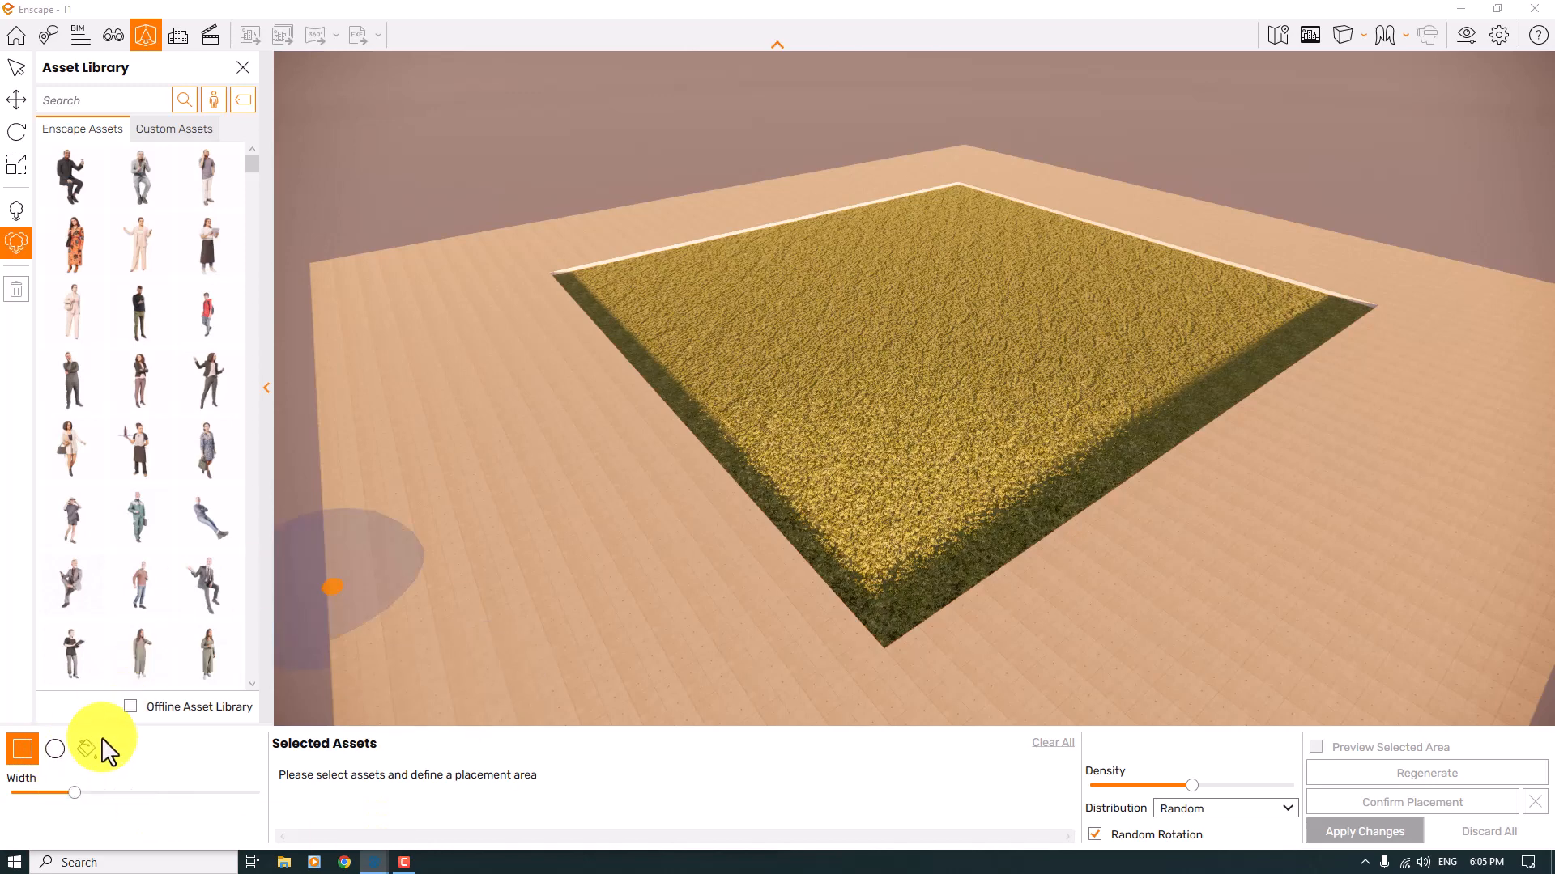
mouse_move(86, 751)
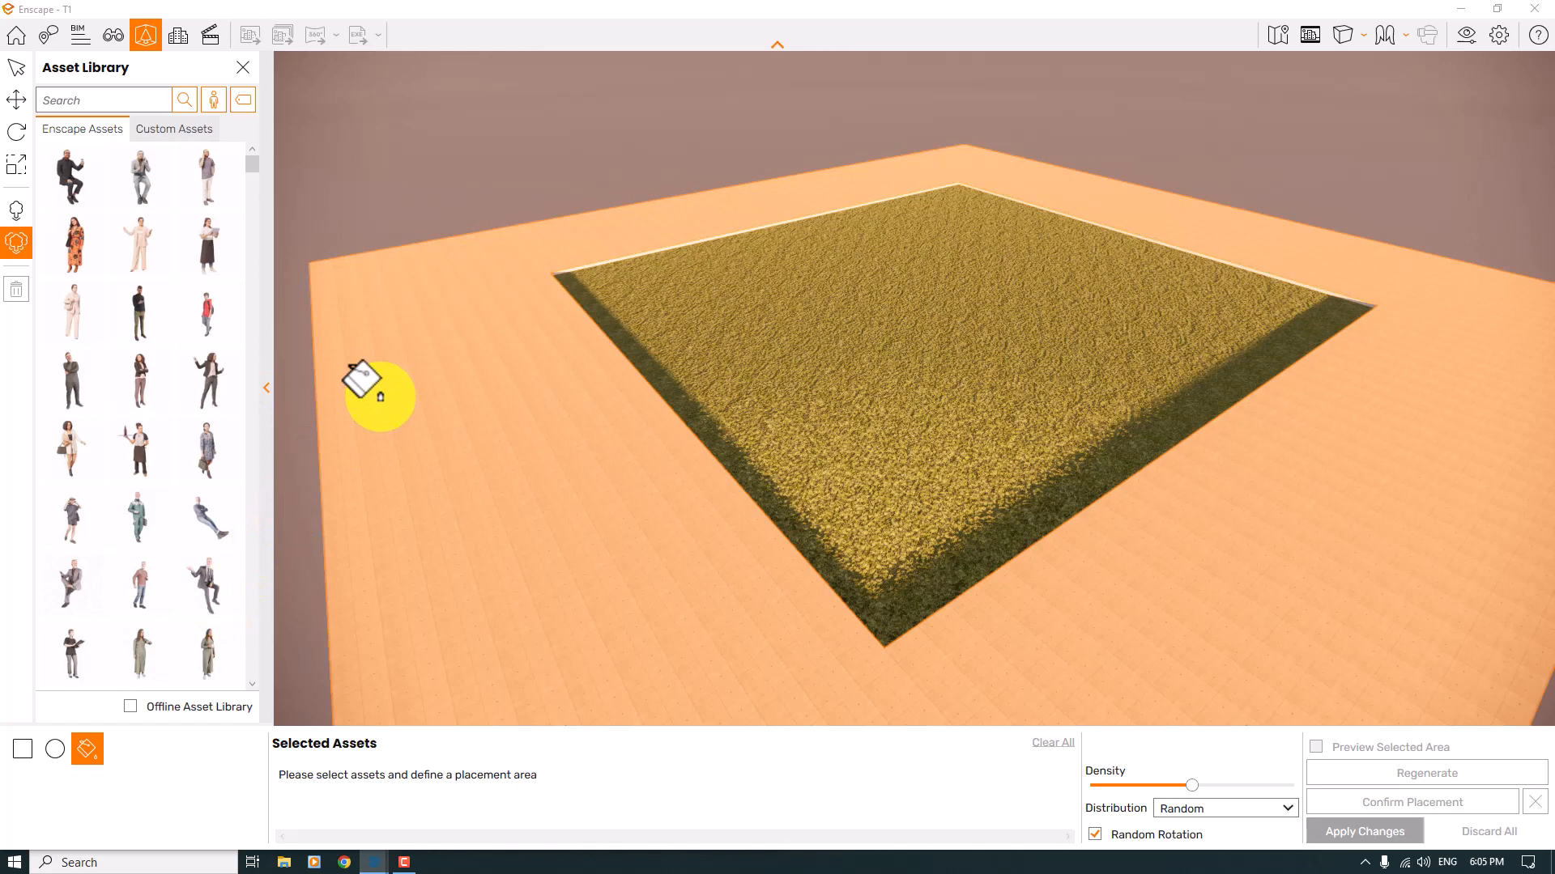
mouse_move(484, 360)
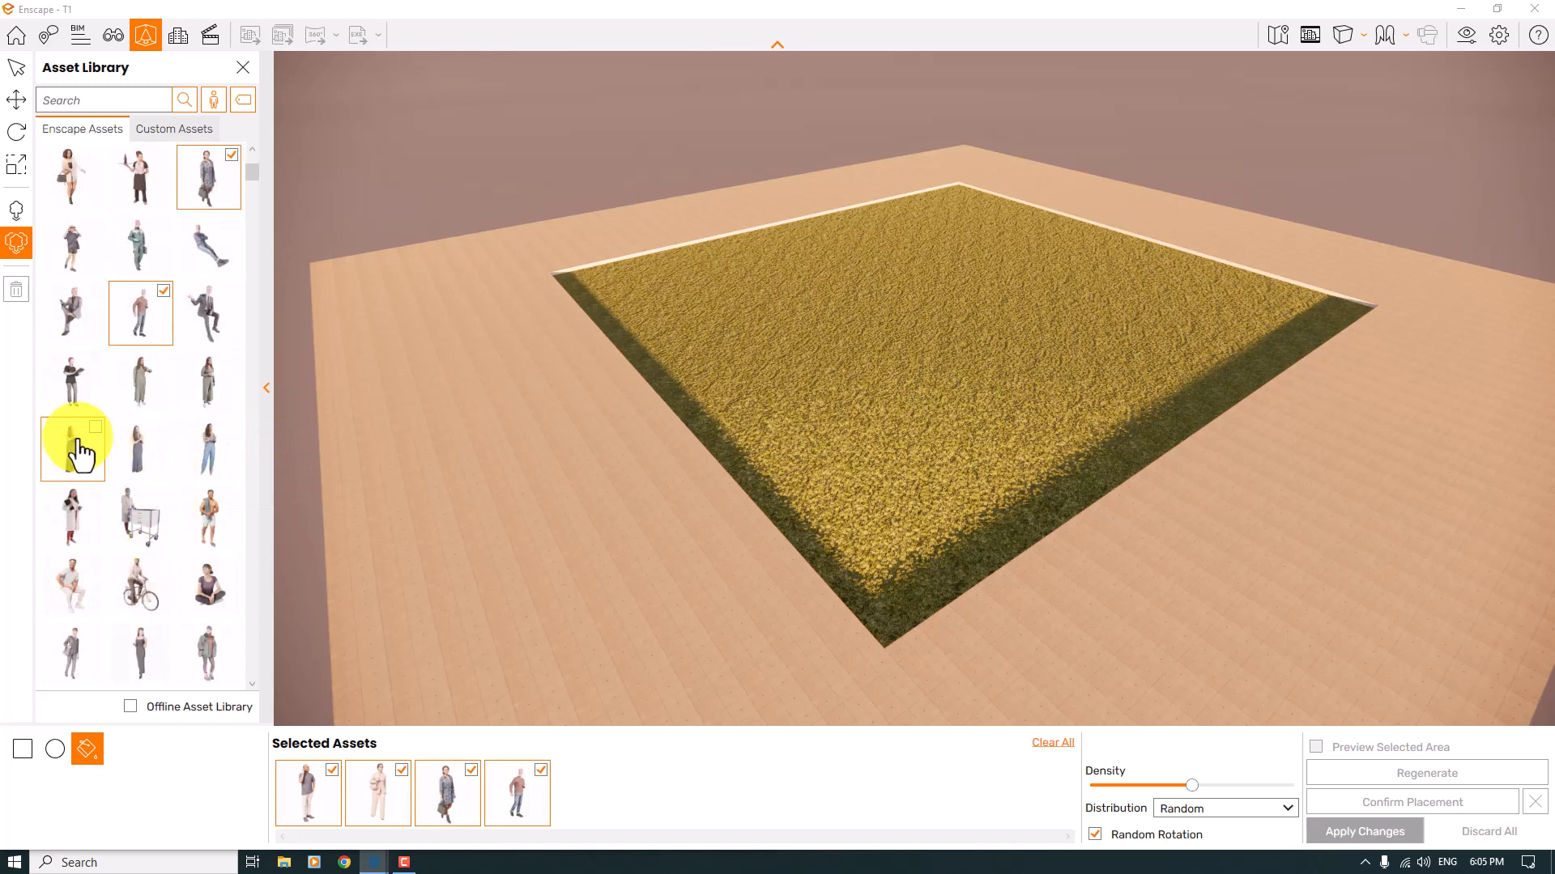
Add more people thumbnails to the selection and mark the pavement as placement area.
left_click(209, 449)
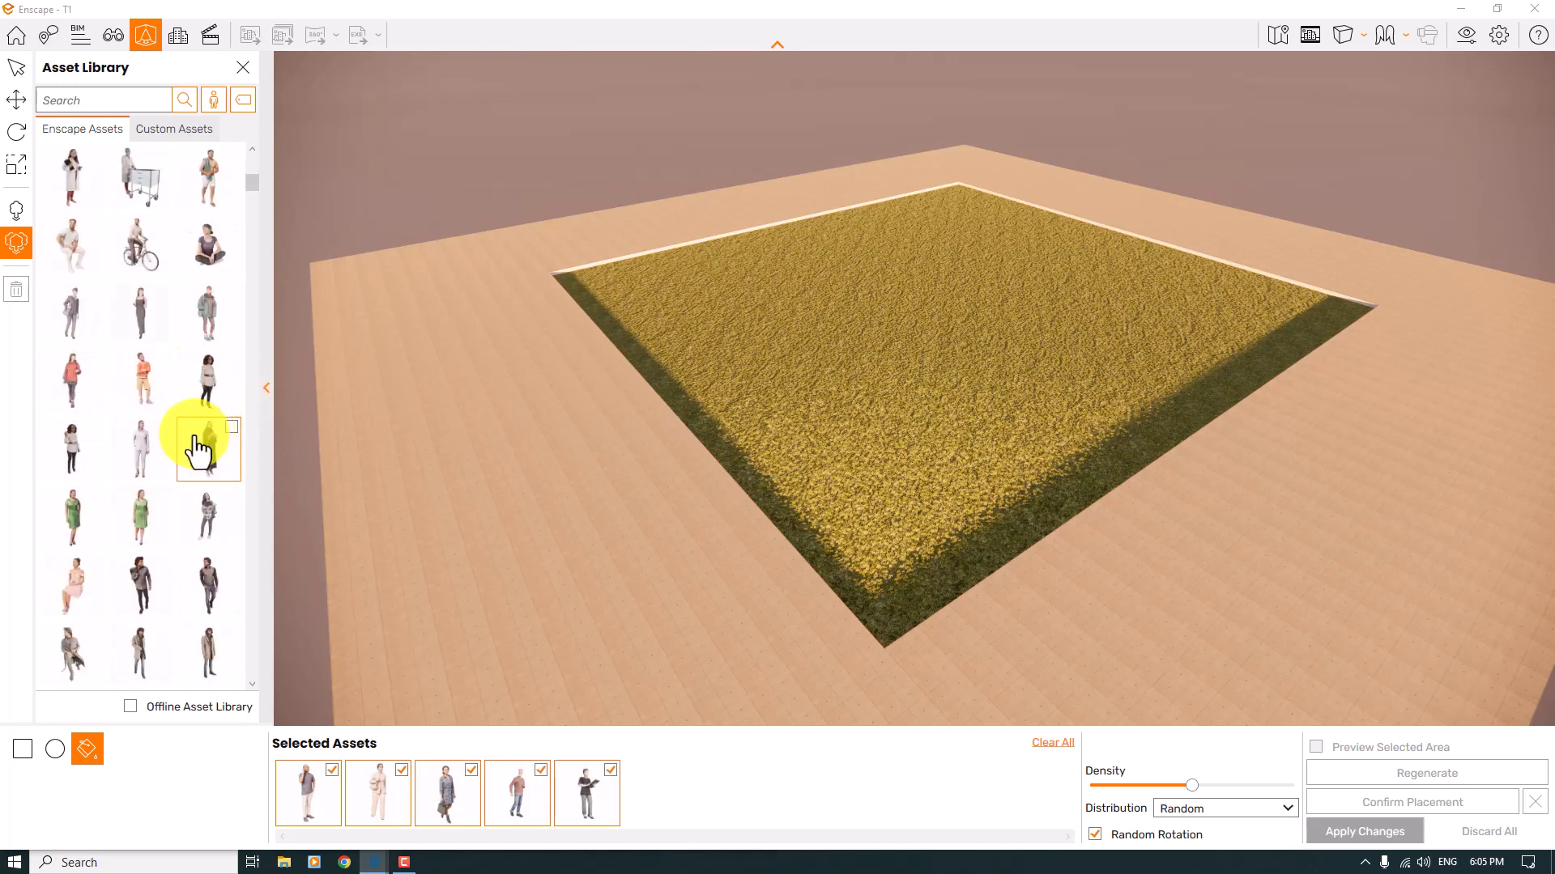
left_click(139, 245)
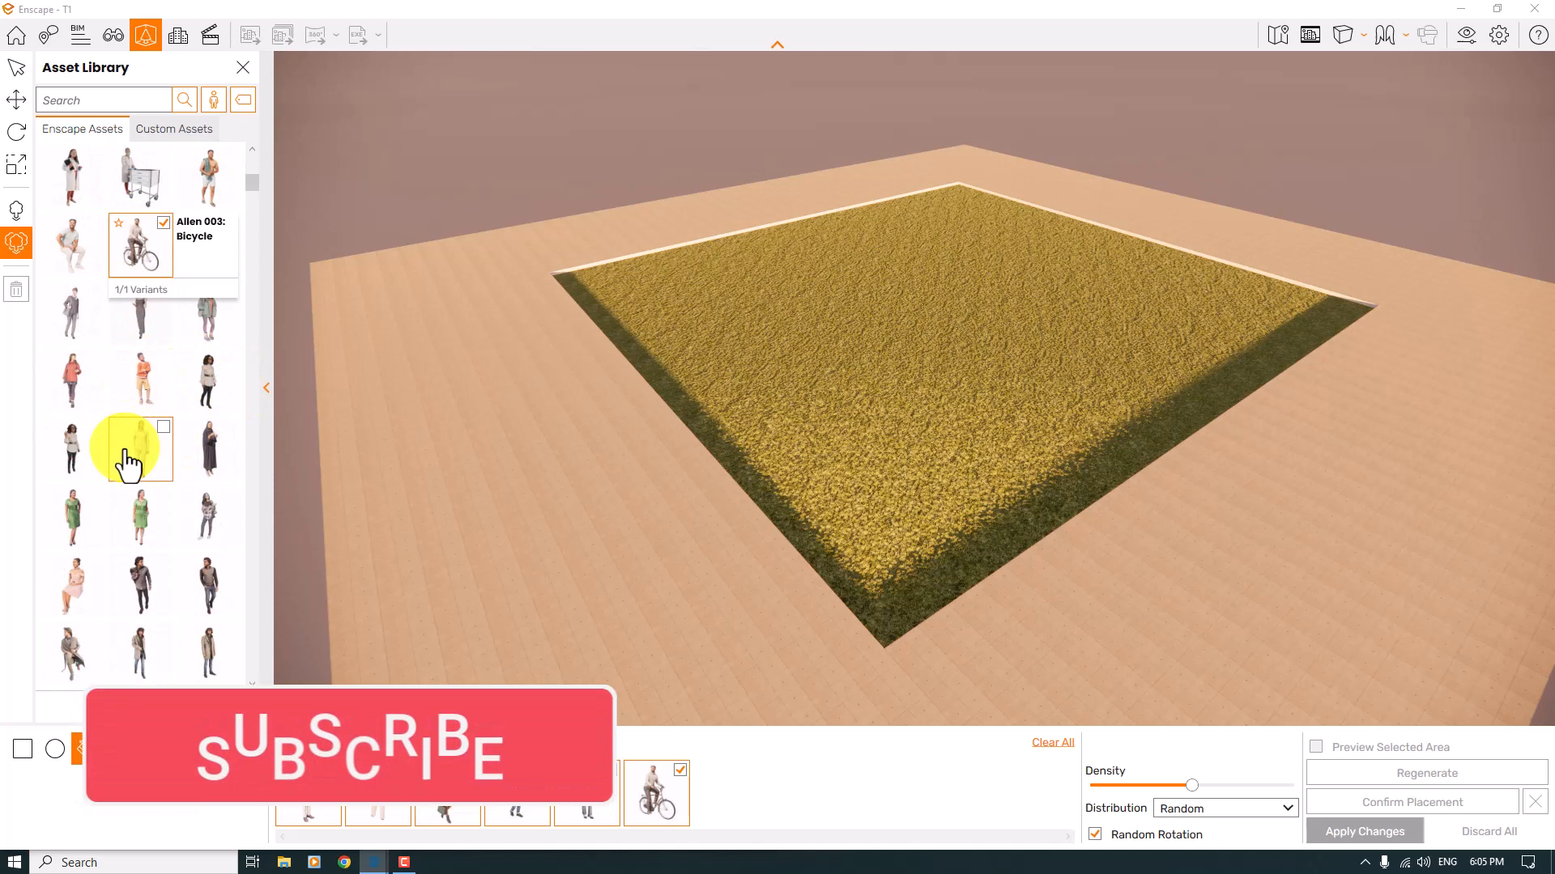
scroll("down", 3)
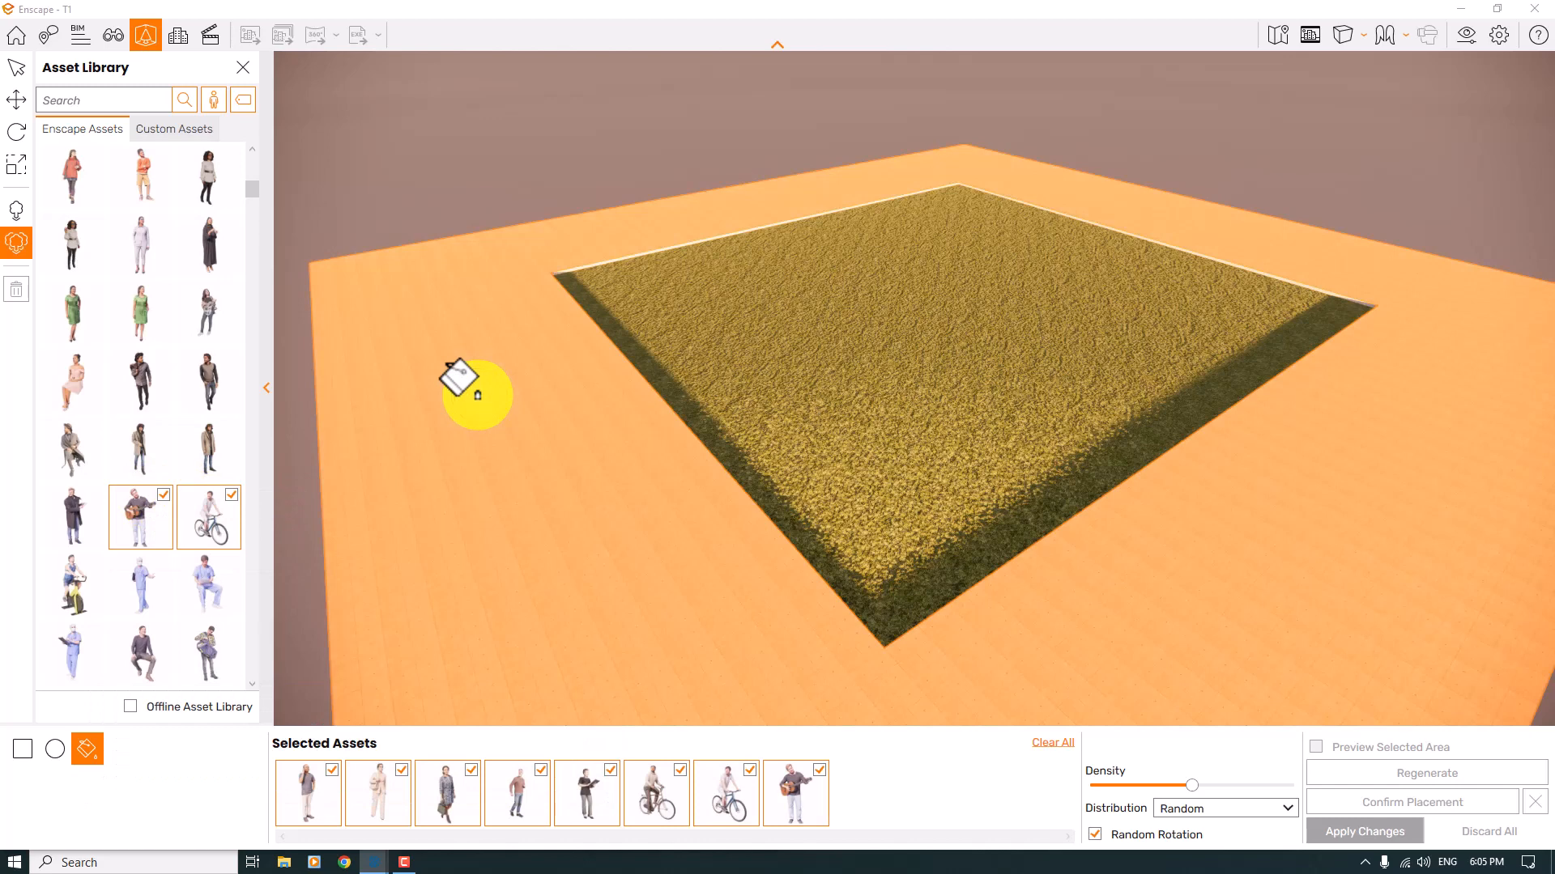
left_click(1363, 831)
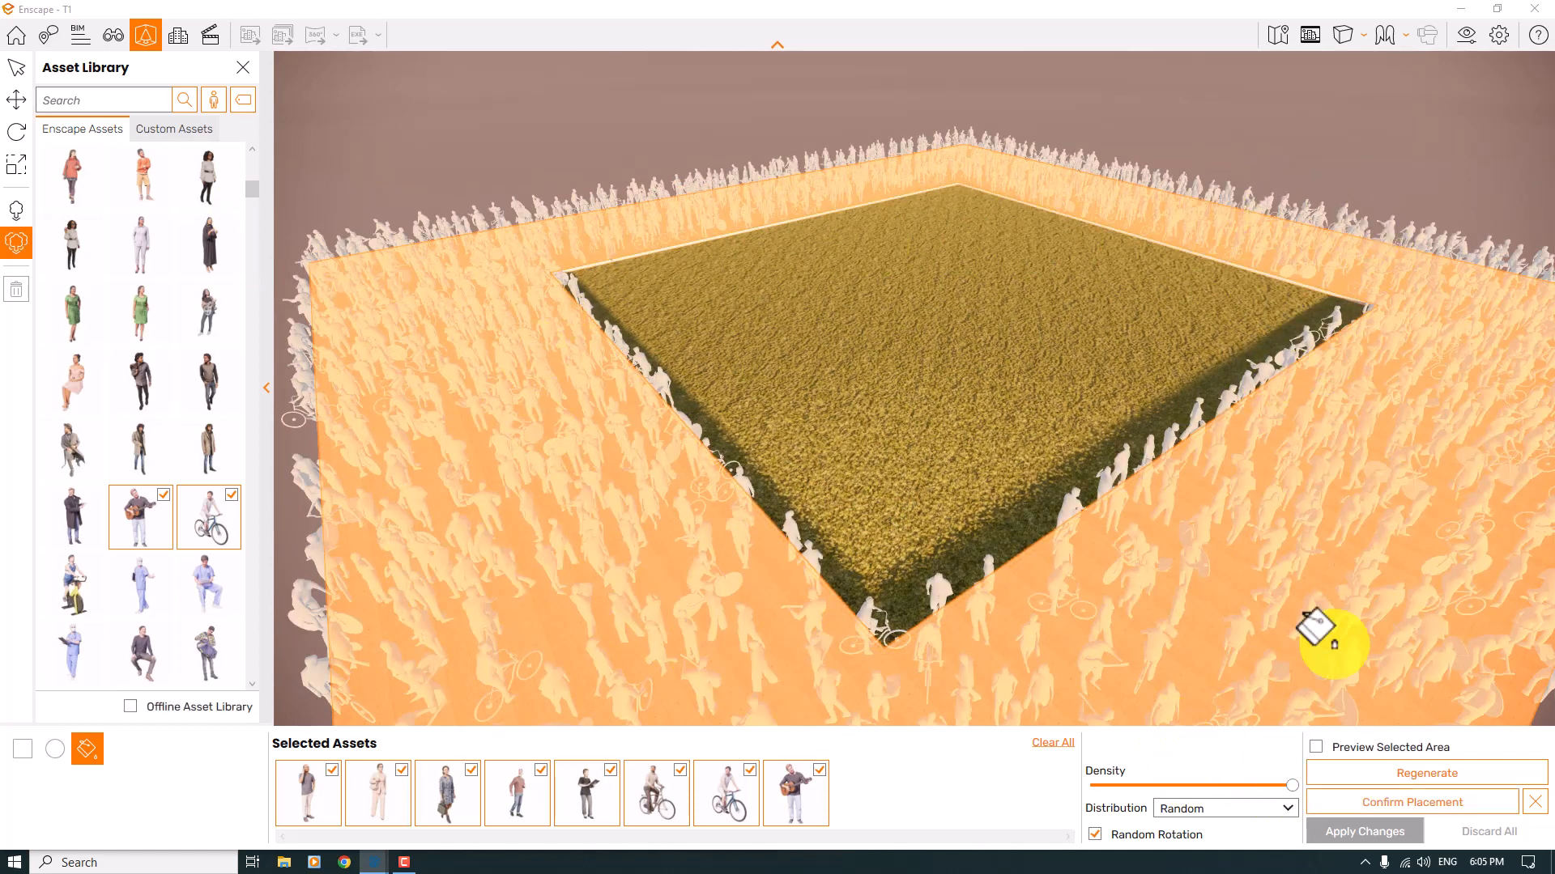
mouse_move(1363, 452)
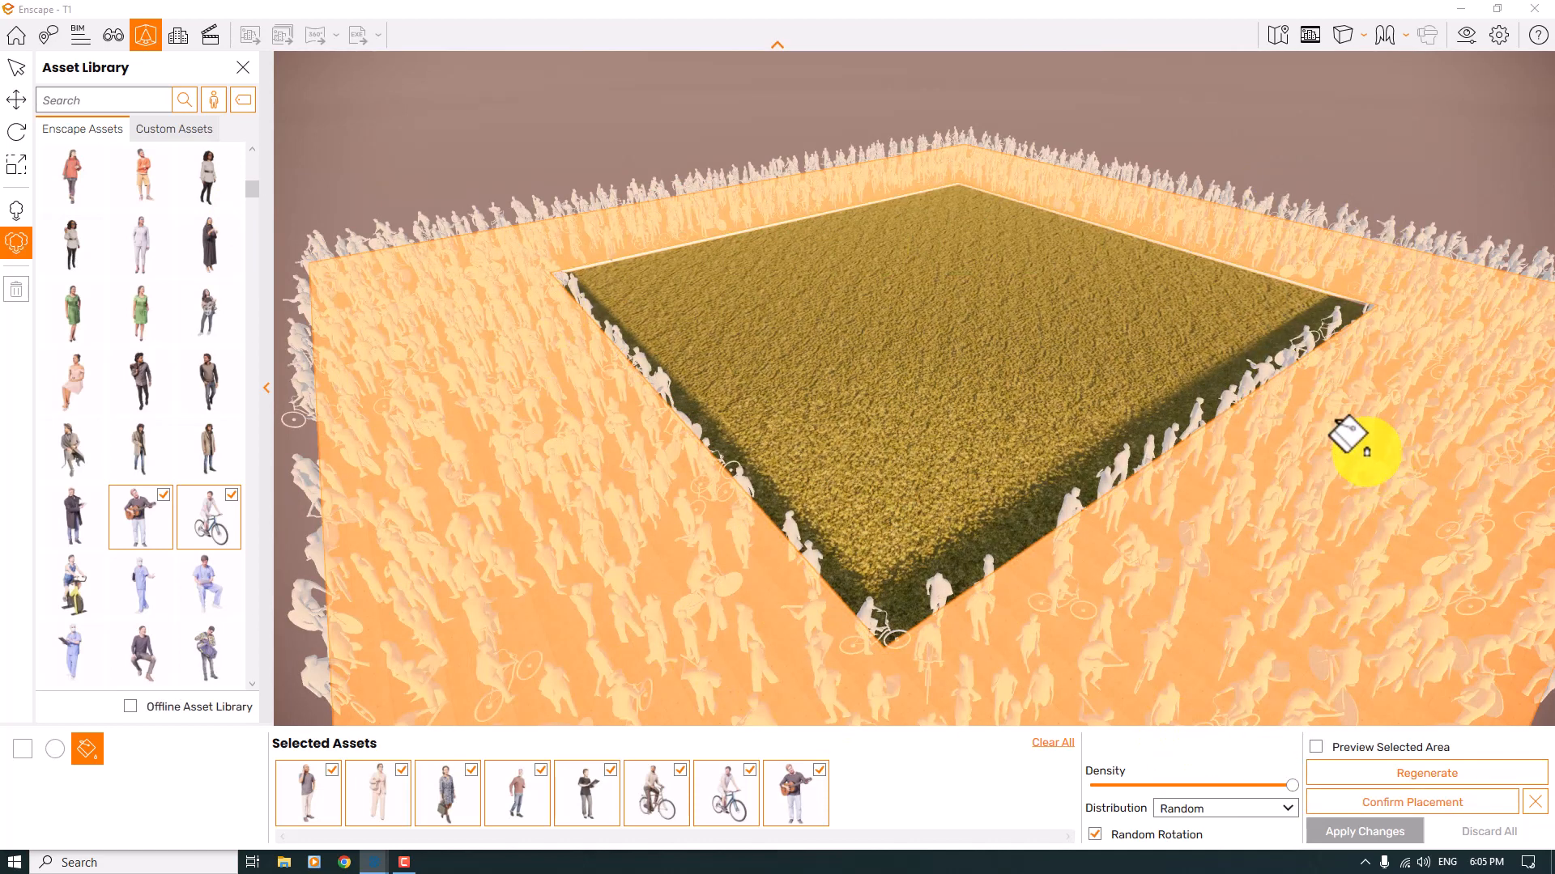
mouse_move(1299, 784)
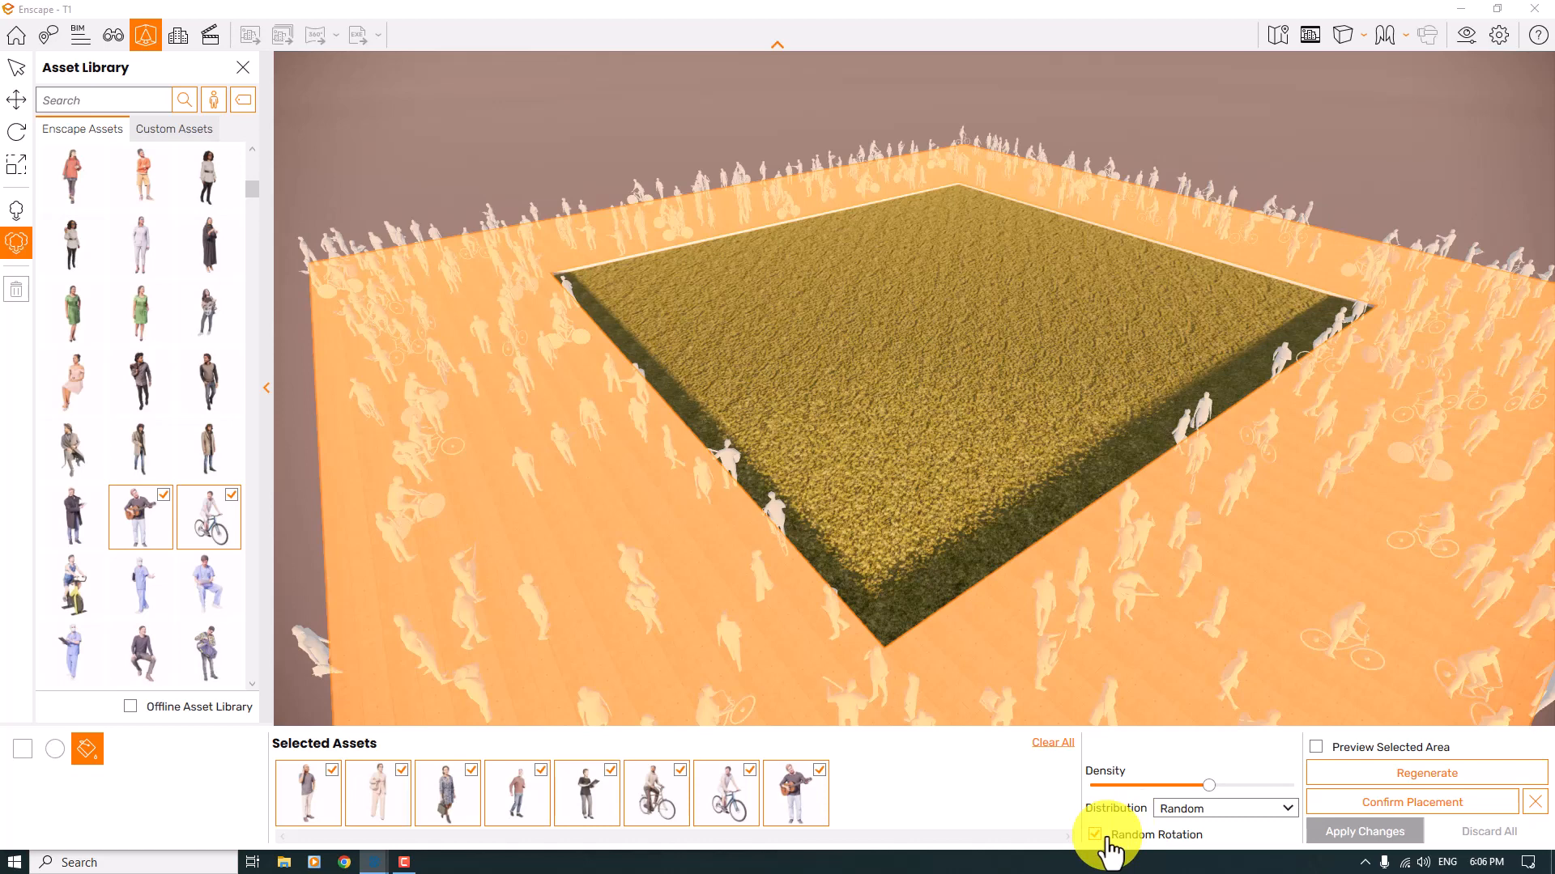
mouse_move(1164, 130)
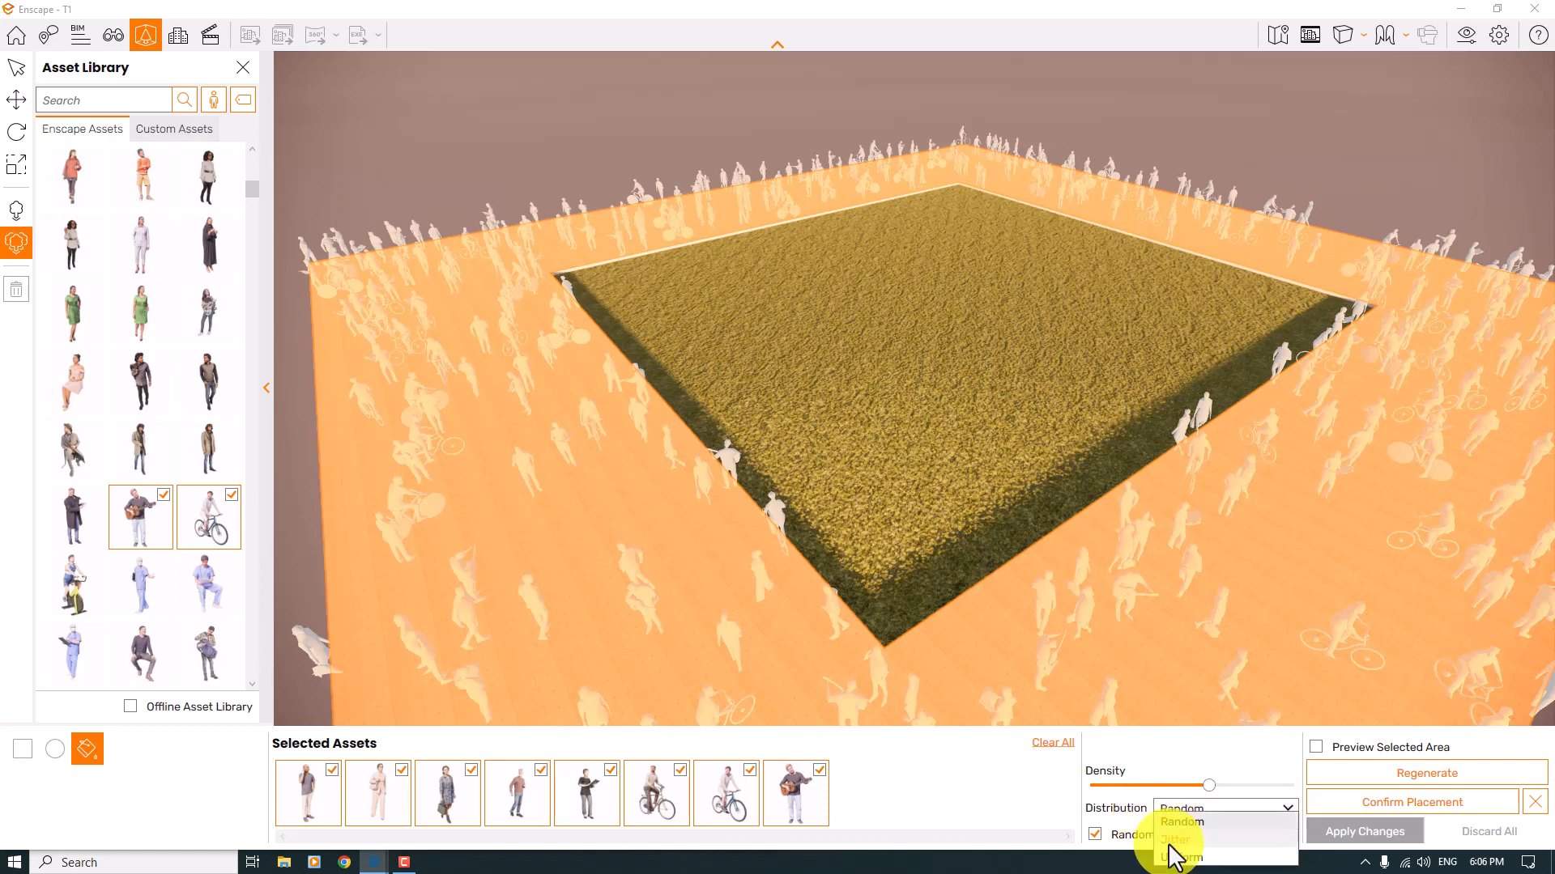
mouse_move(1175, 857)
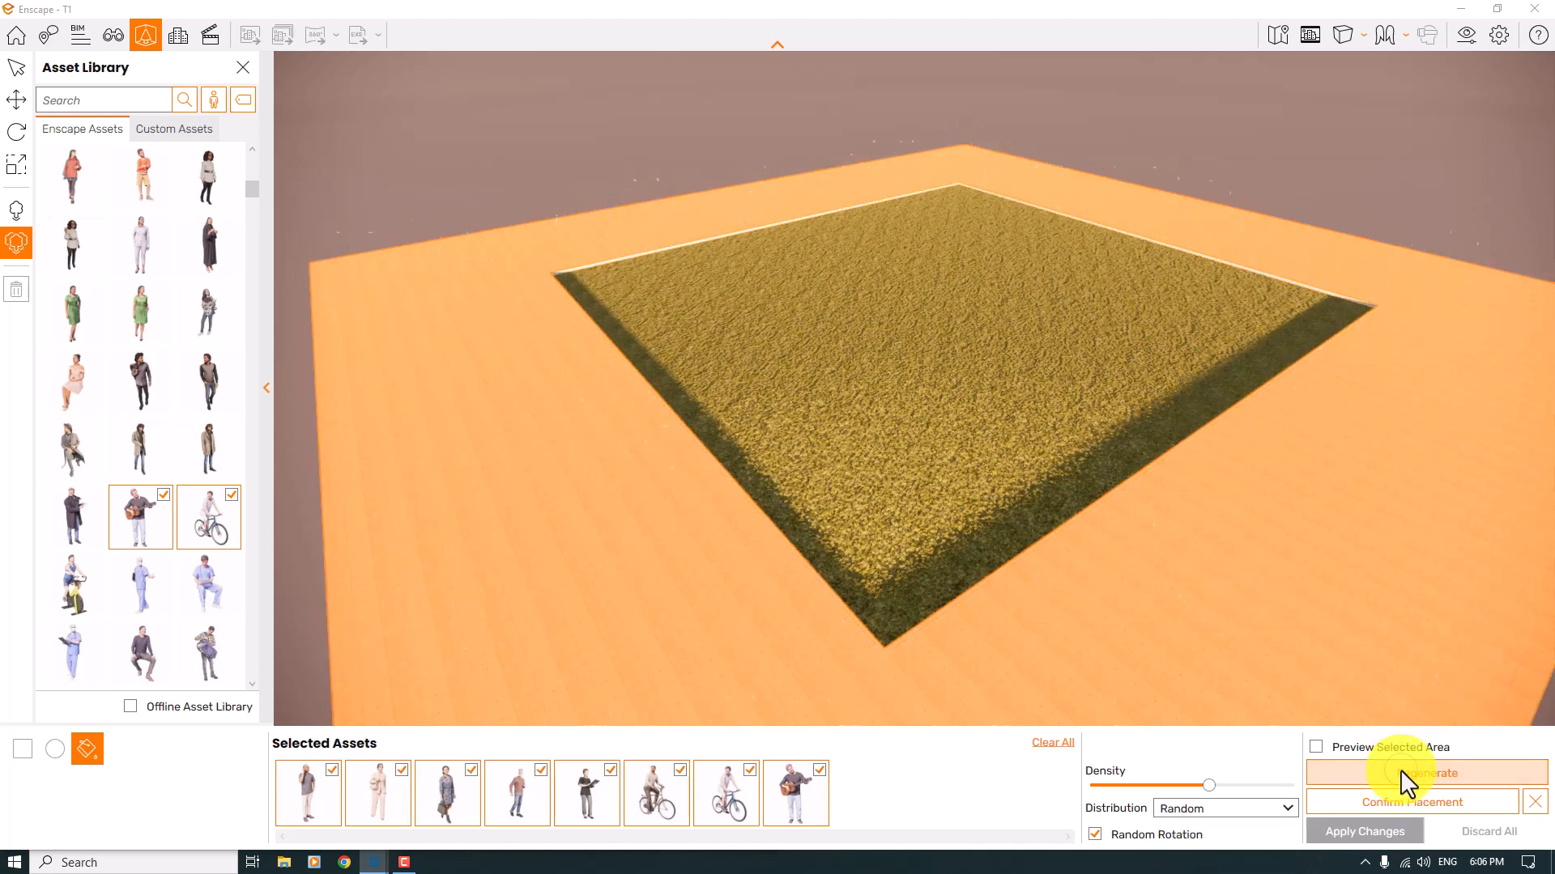
Confirm the people placement and apply the crowd to the model.
left_click(1425, 775)
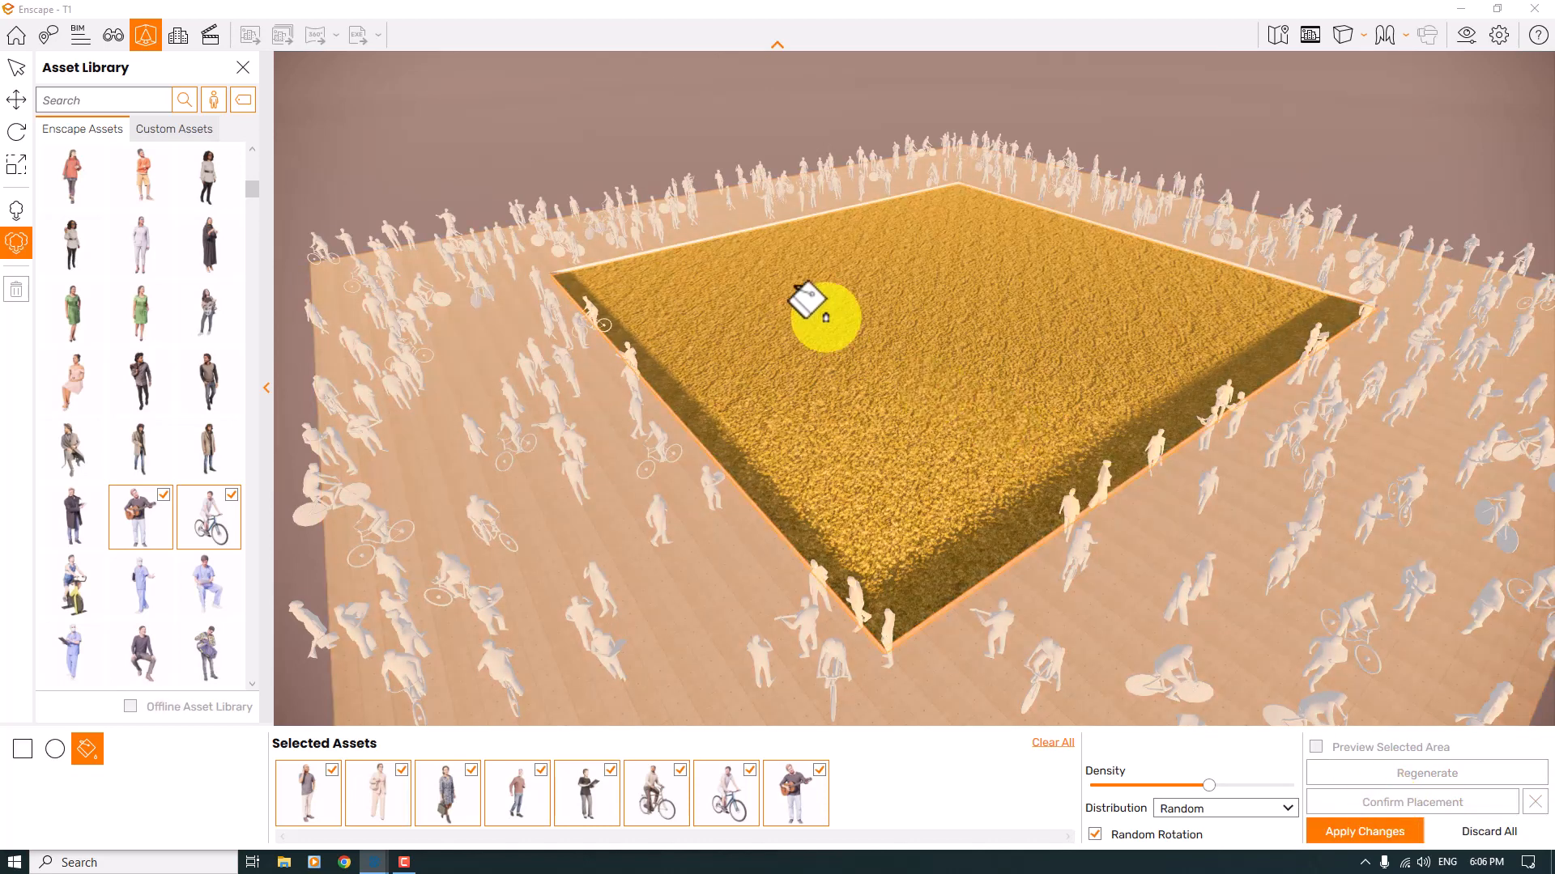
left_click(1363, 830)
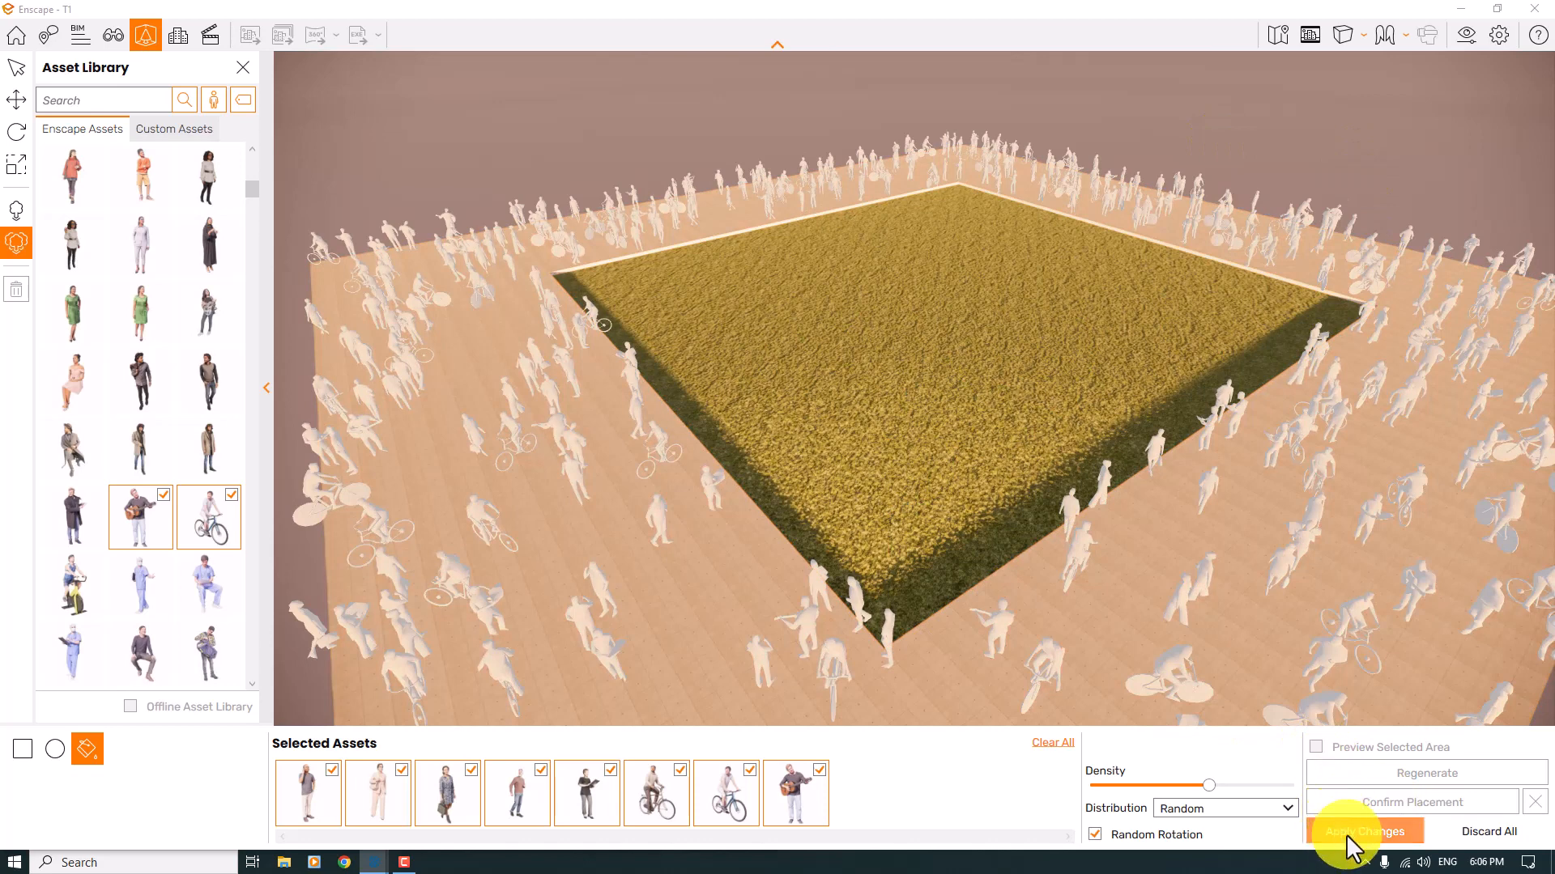
left_click(1366, 831)
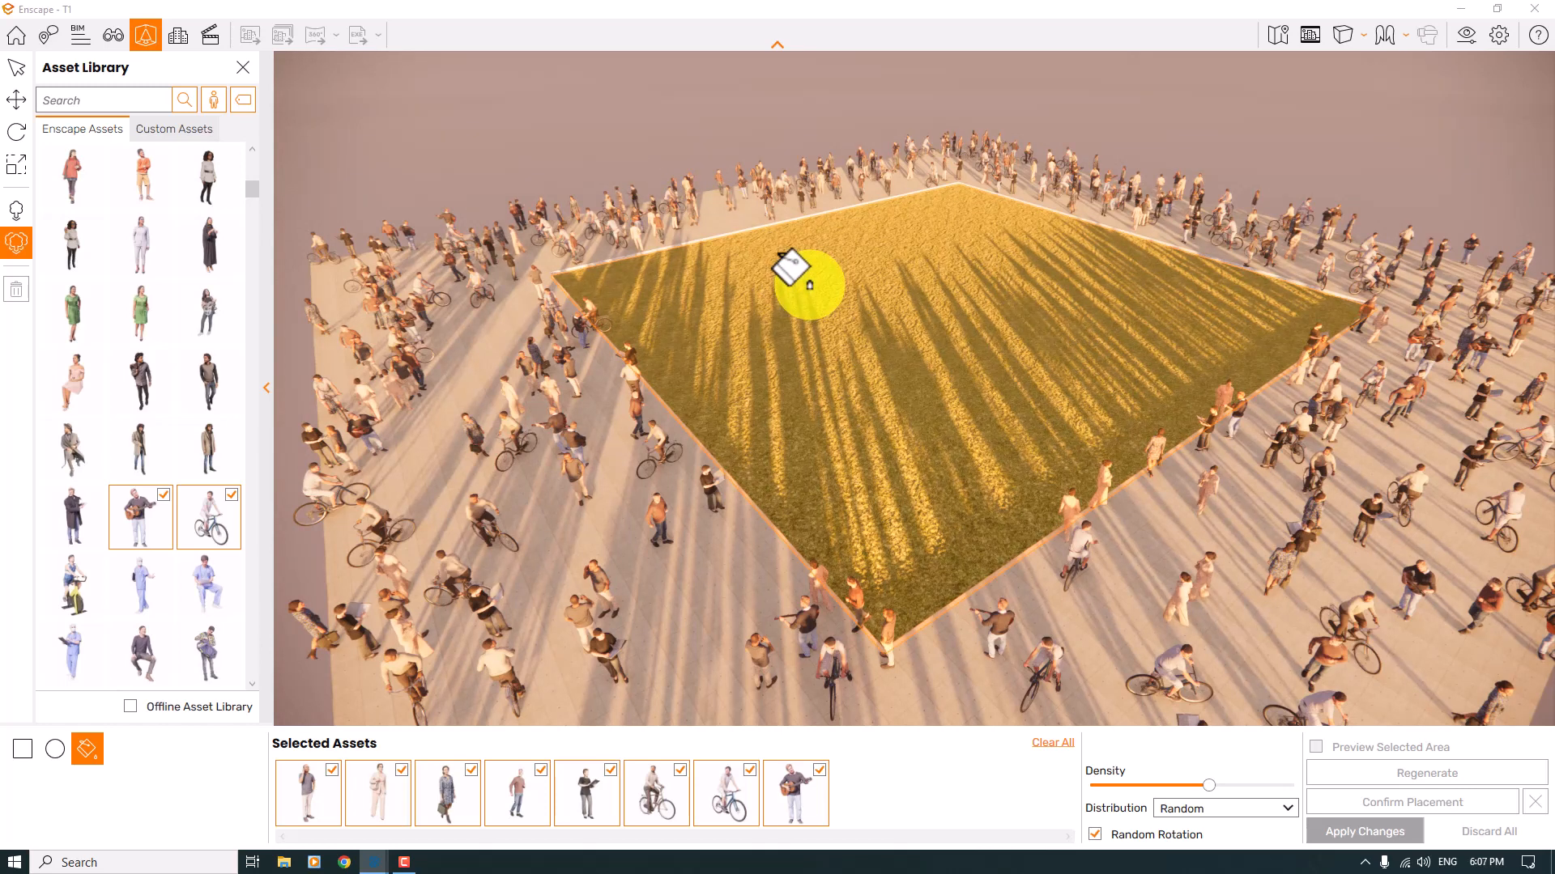
Clear the selected people assets and switch the library category to Vegetation.
left_click(1053, 742)
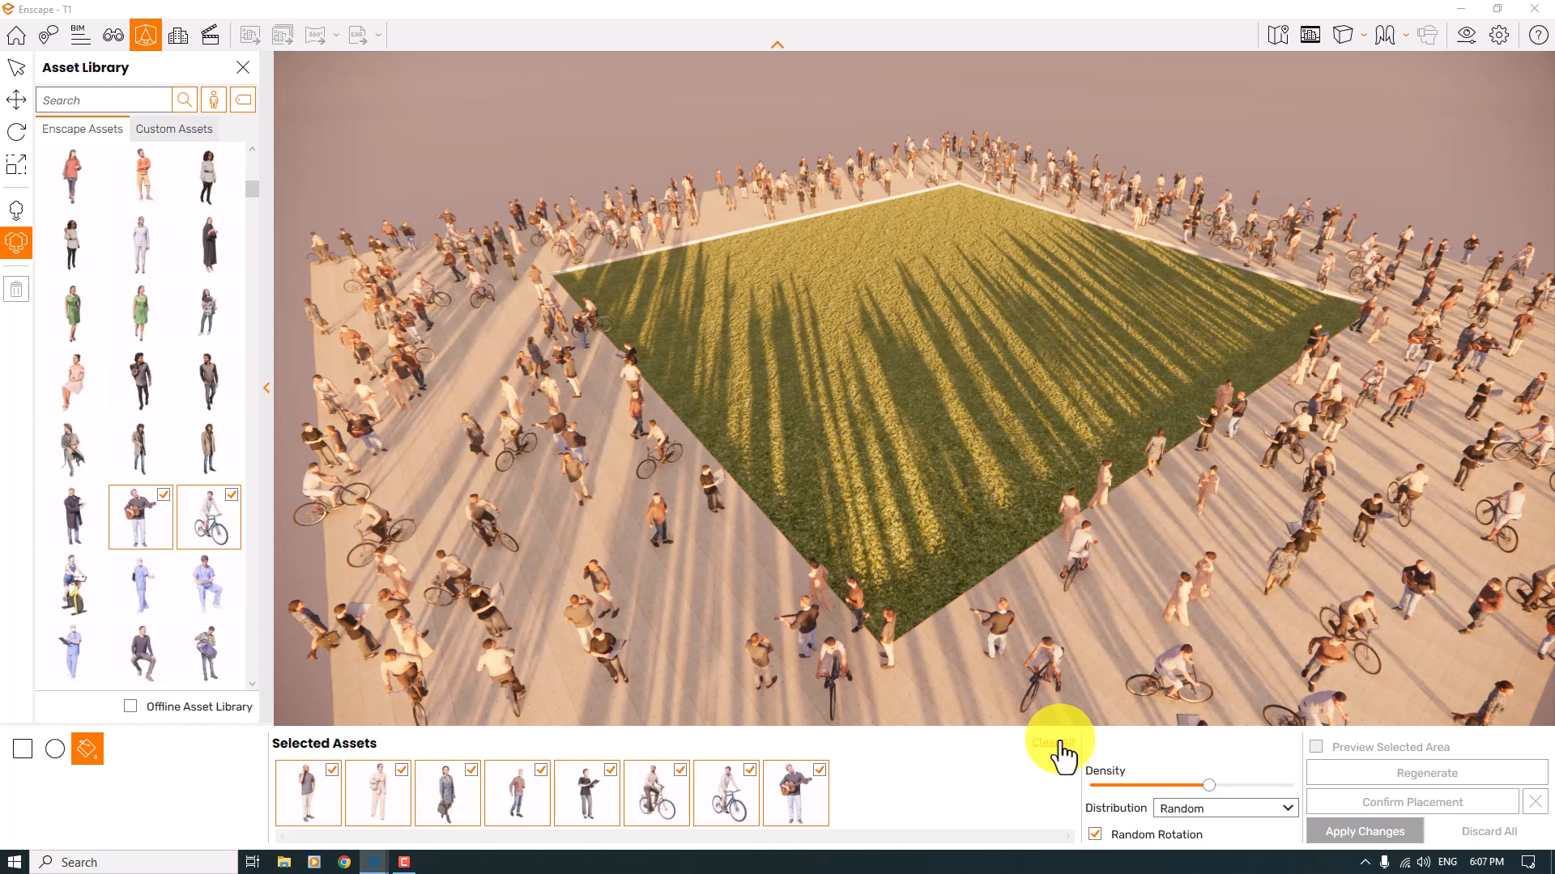
left_click(1053, 744)
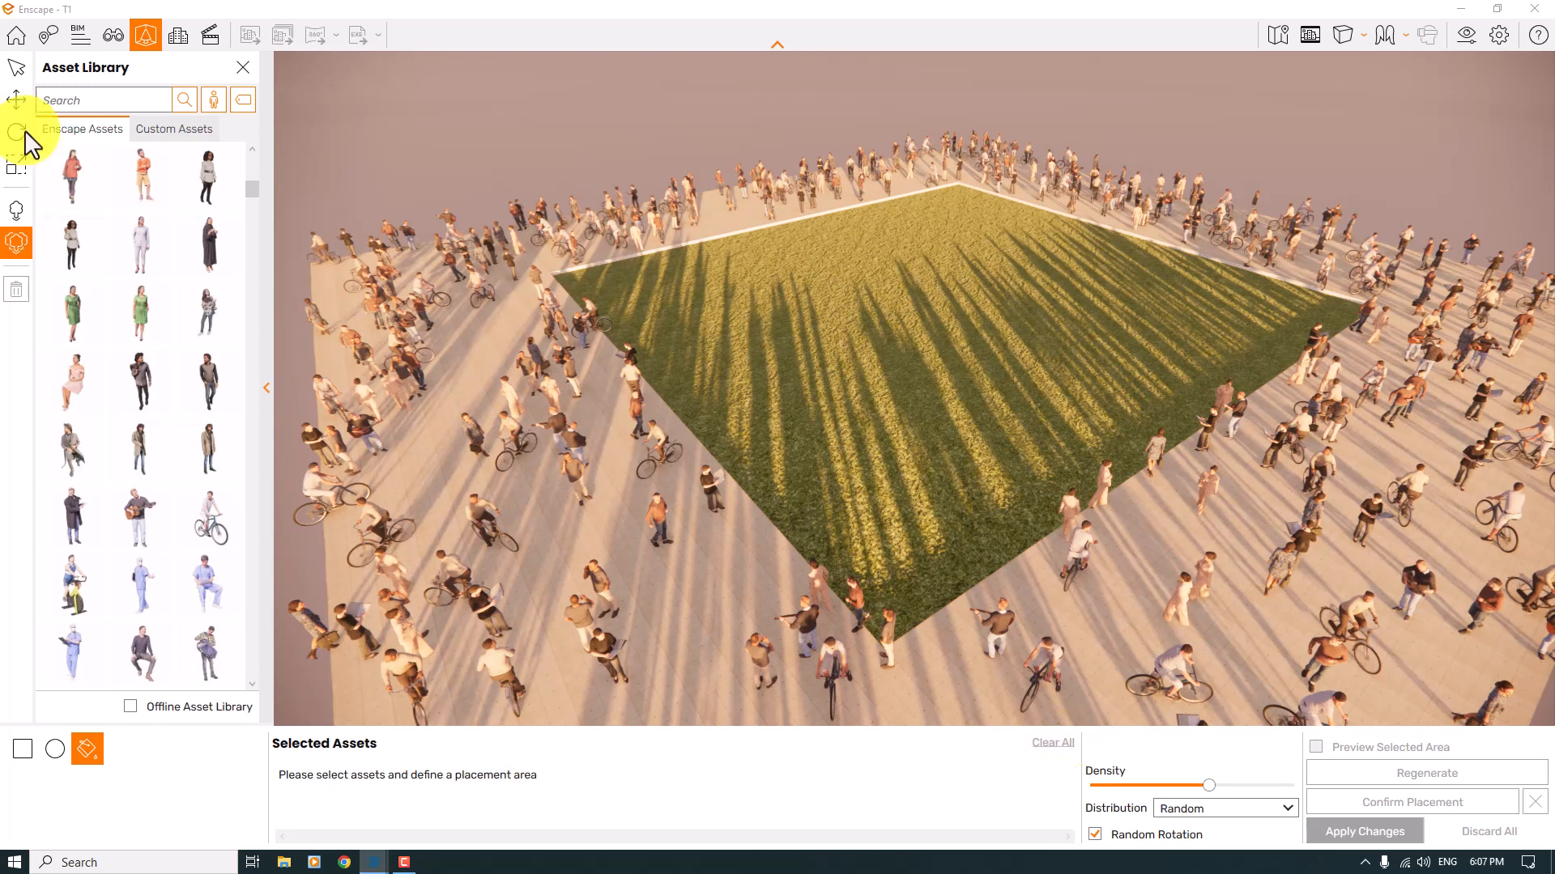
left_click(212, 100)
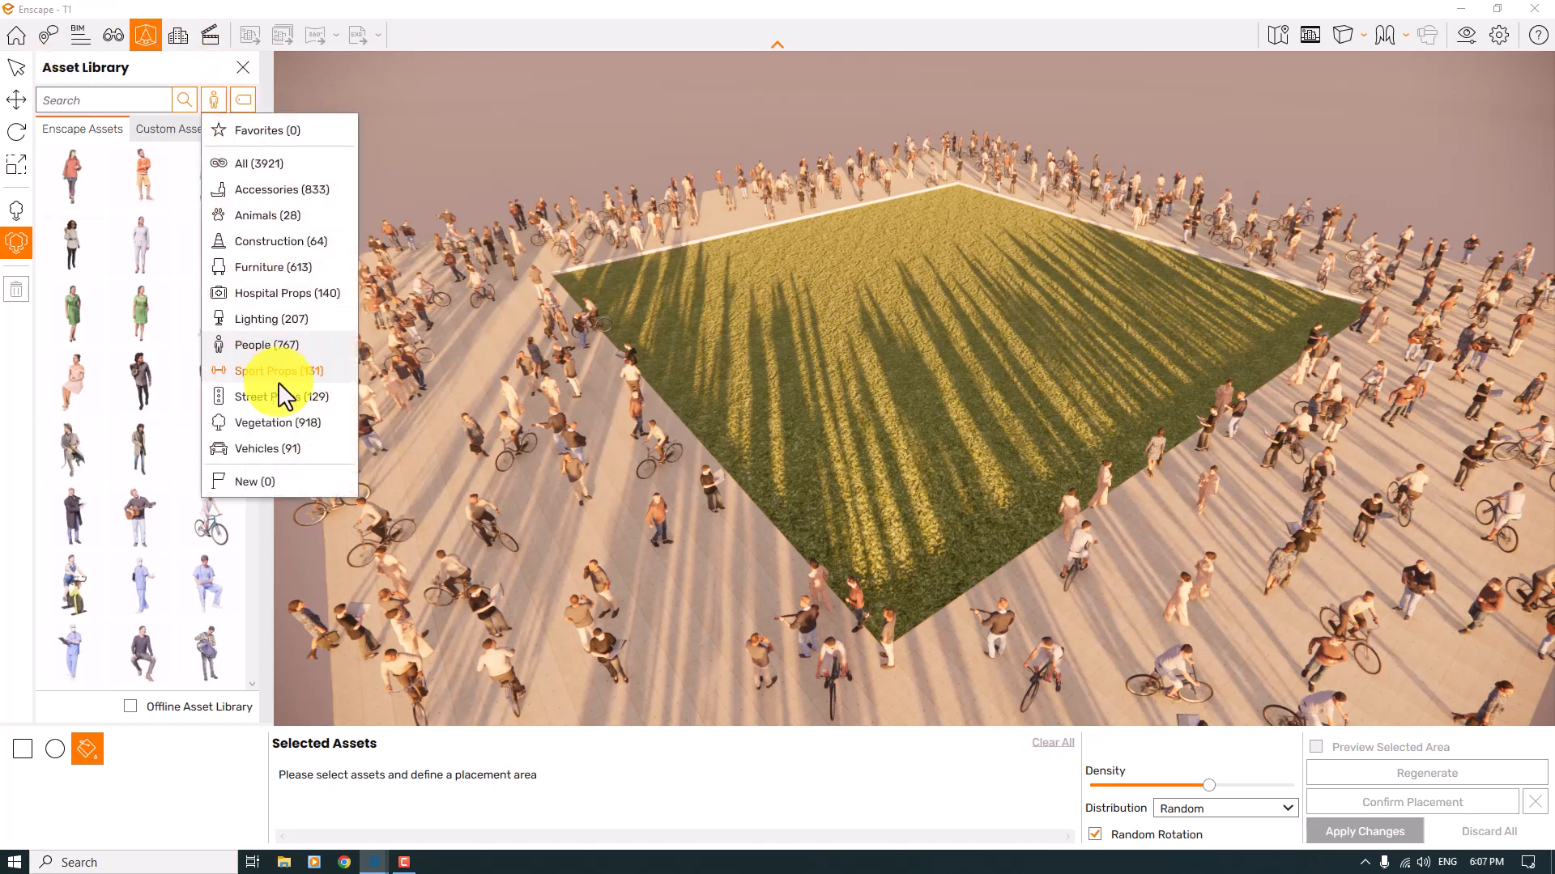
left_click(264, 343)
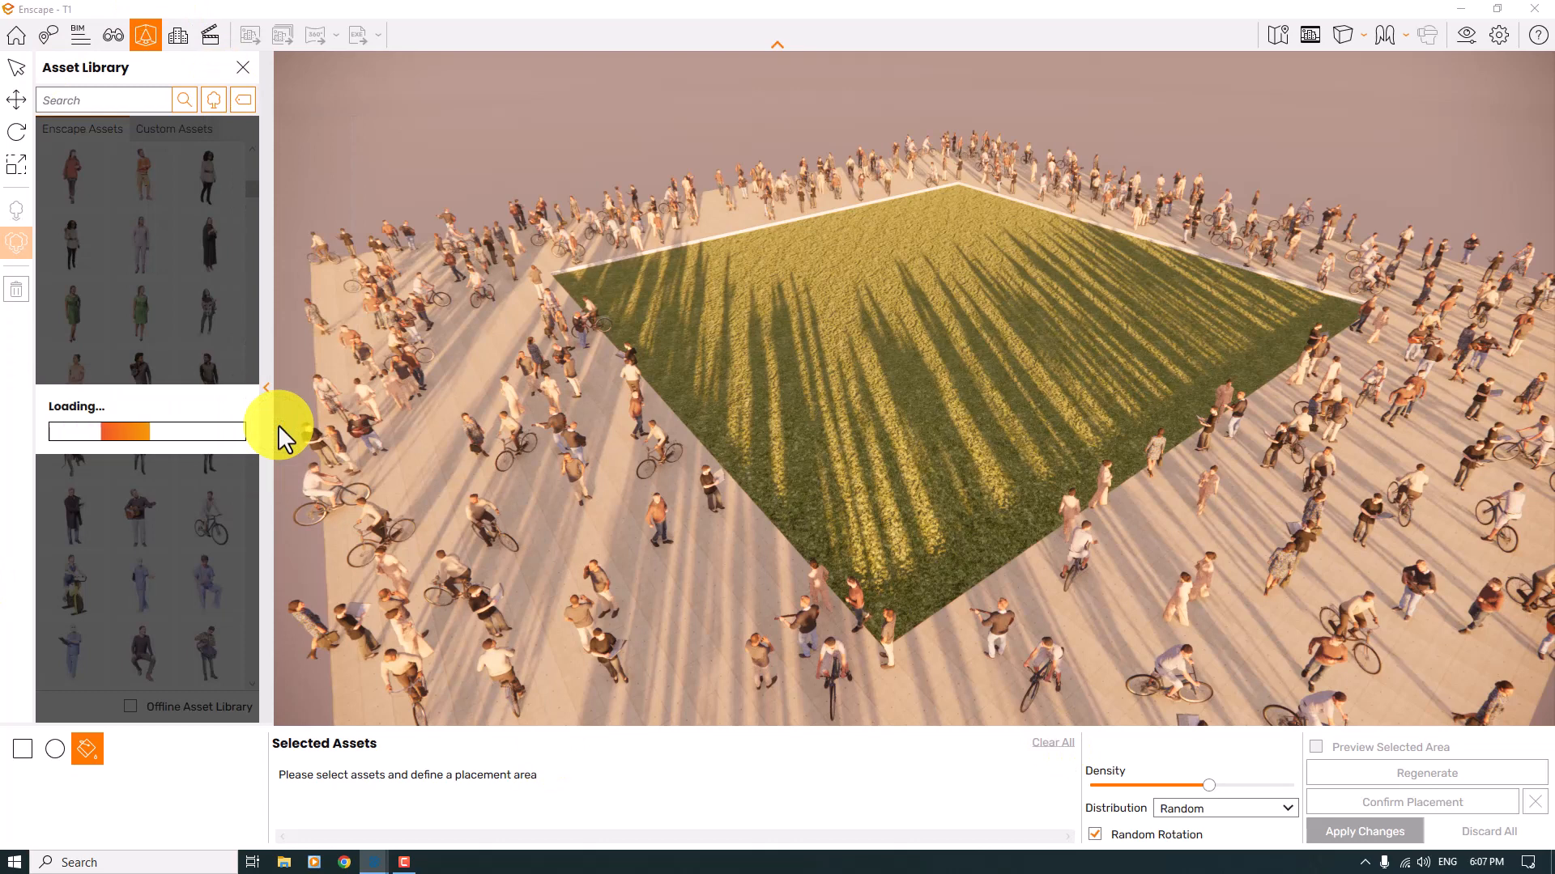
left_click(241, 99)
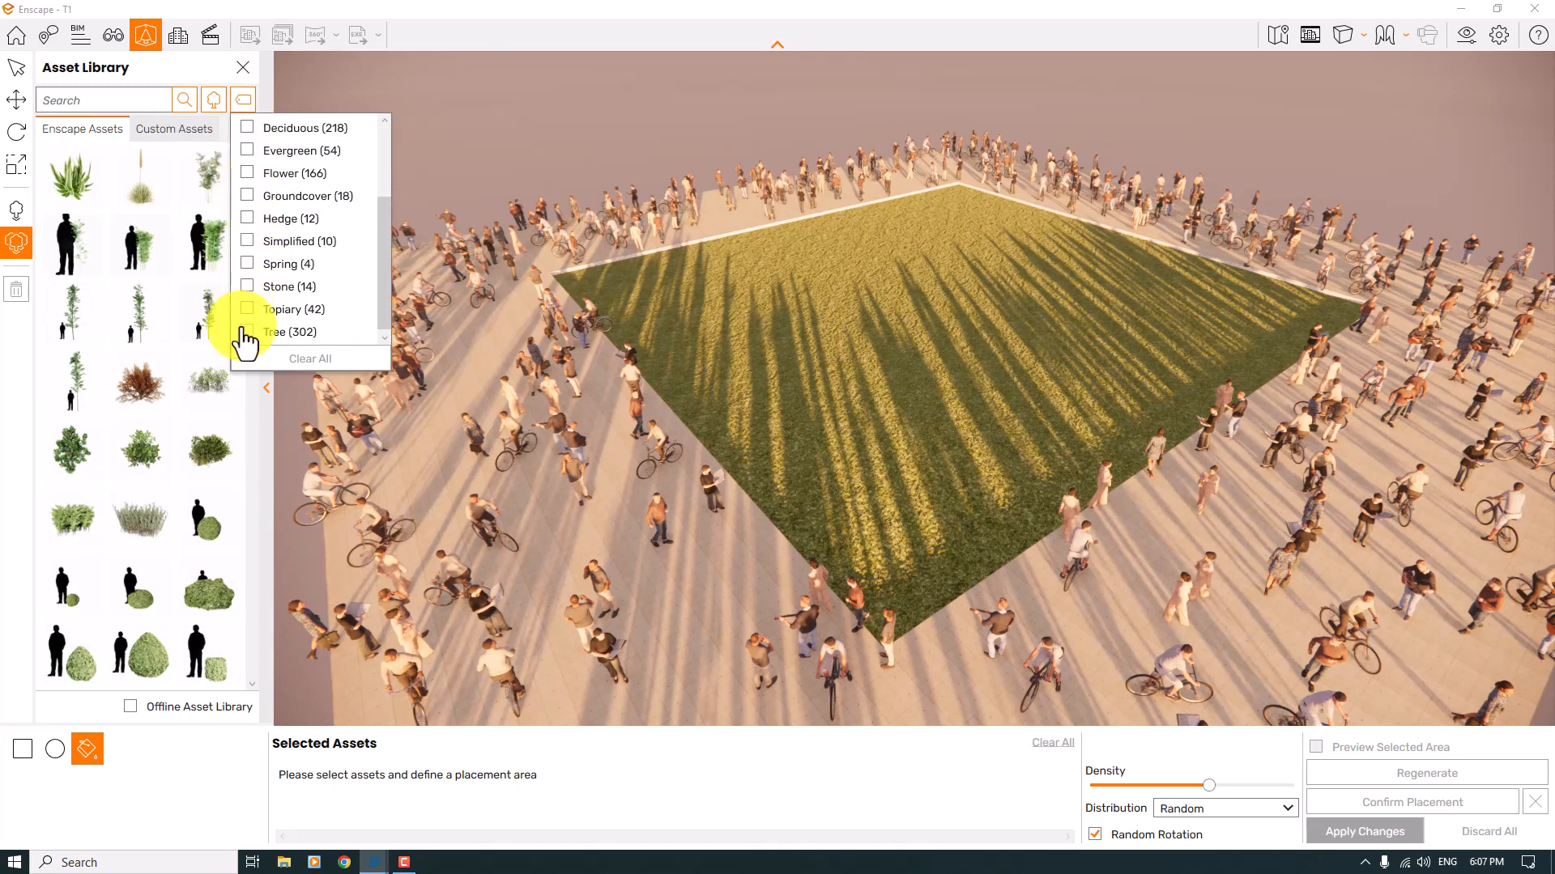
Narrow the vegetation assets down with the Tree tag filter.
left_click(246, 329)
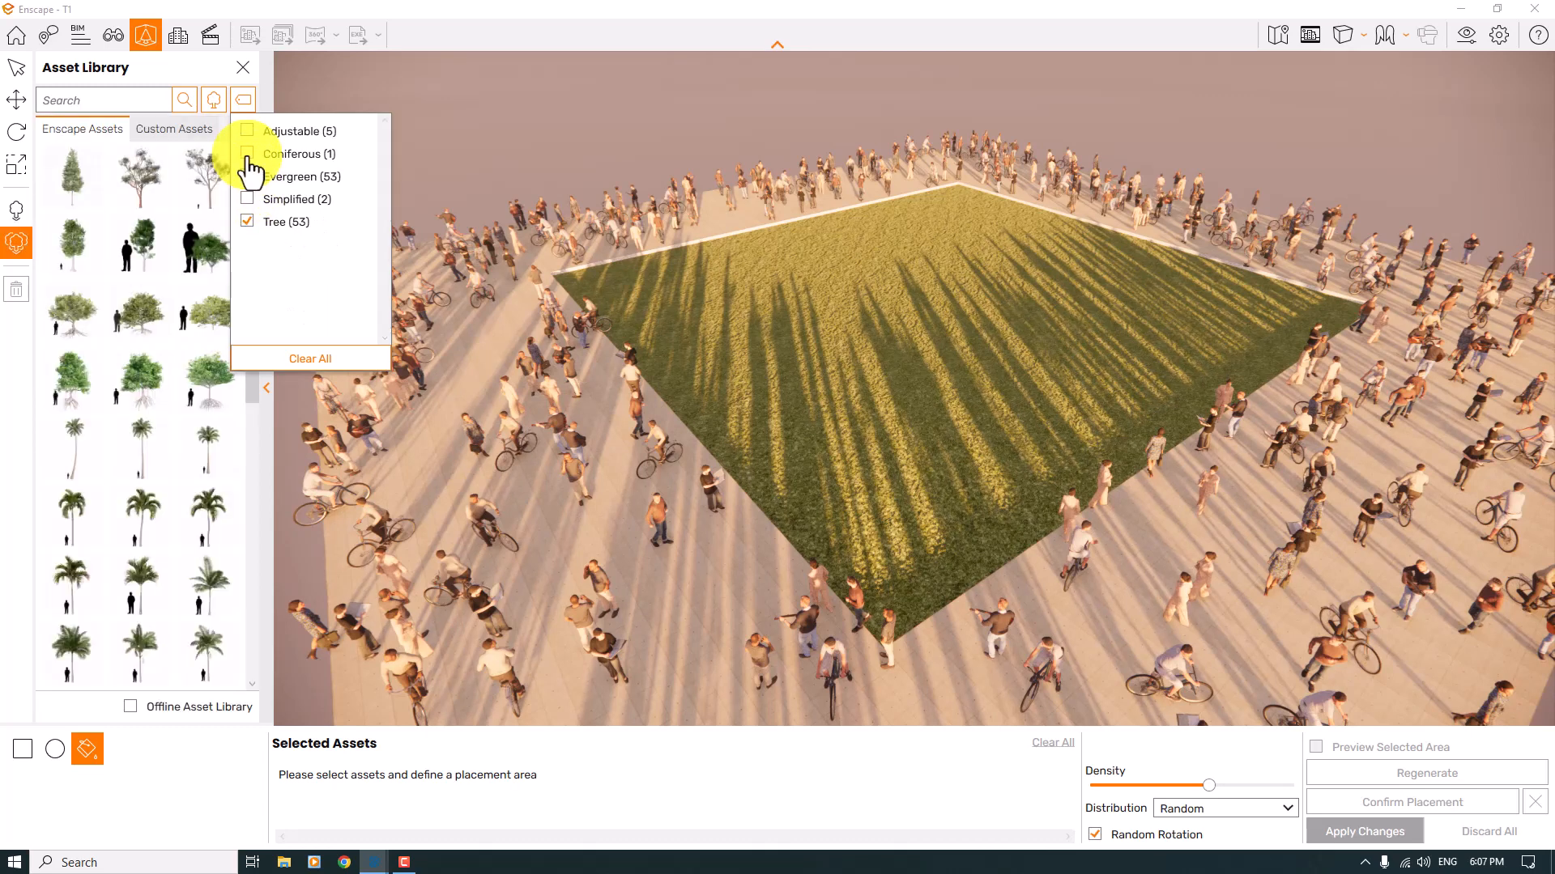
left_click(248, 177)
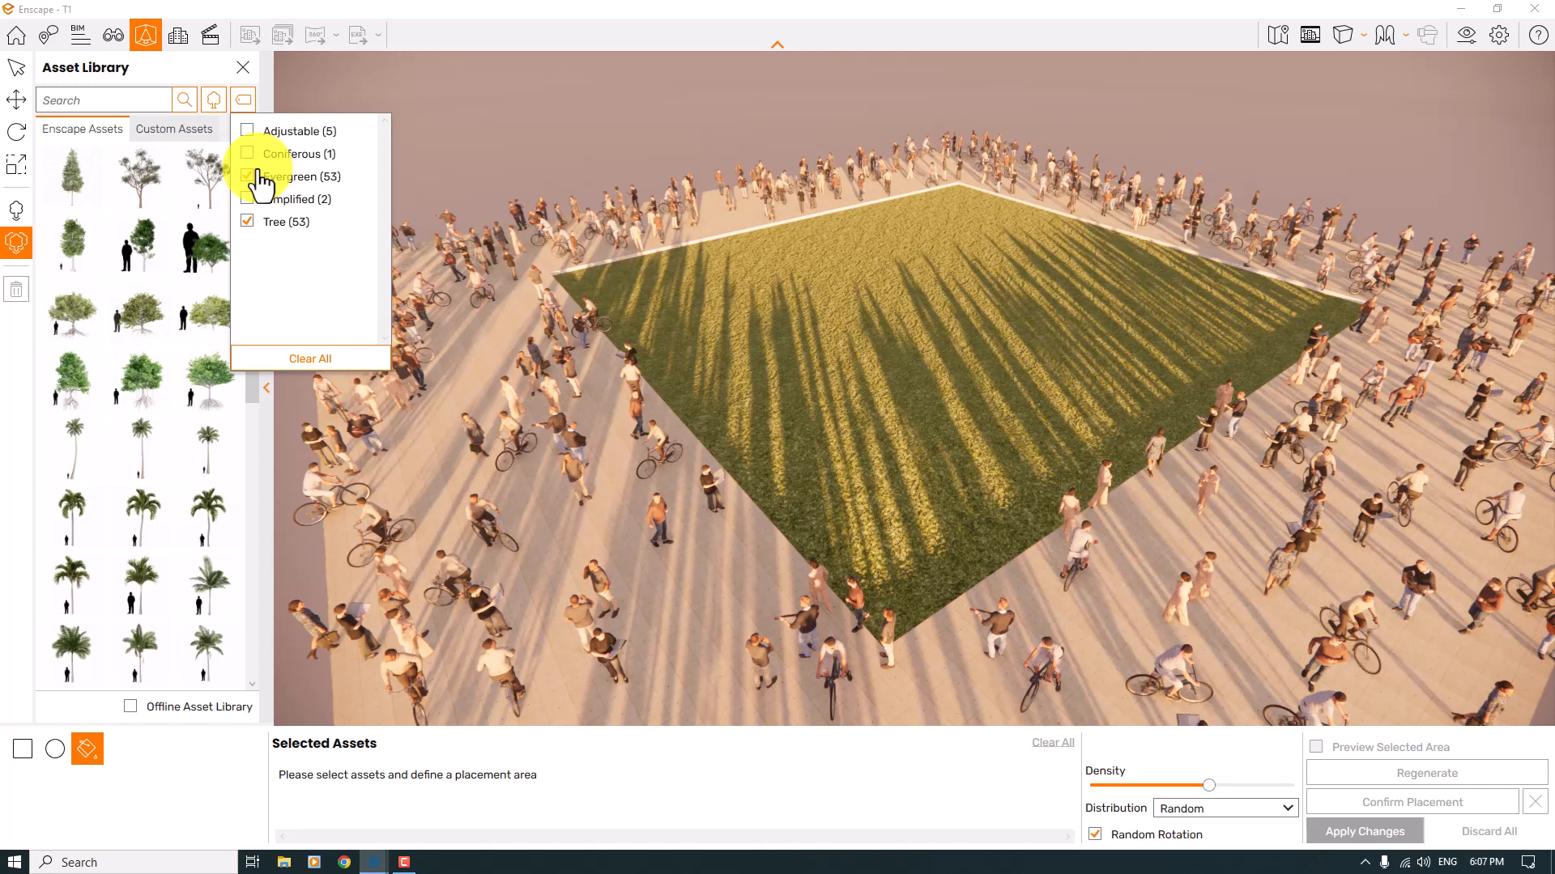
left_click(246, 176)
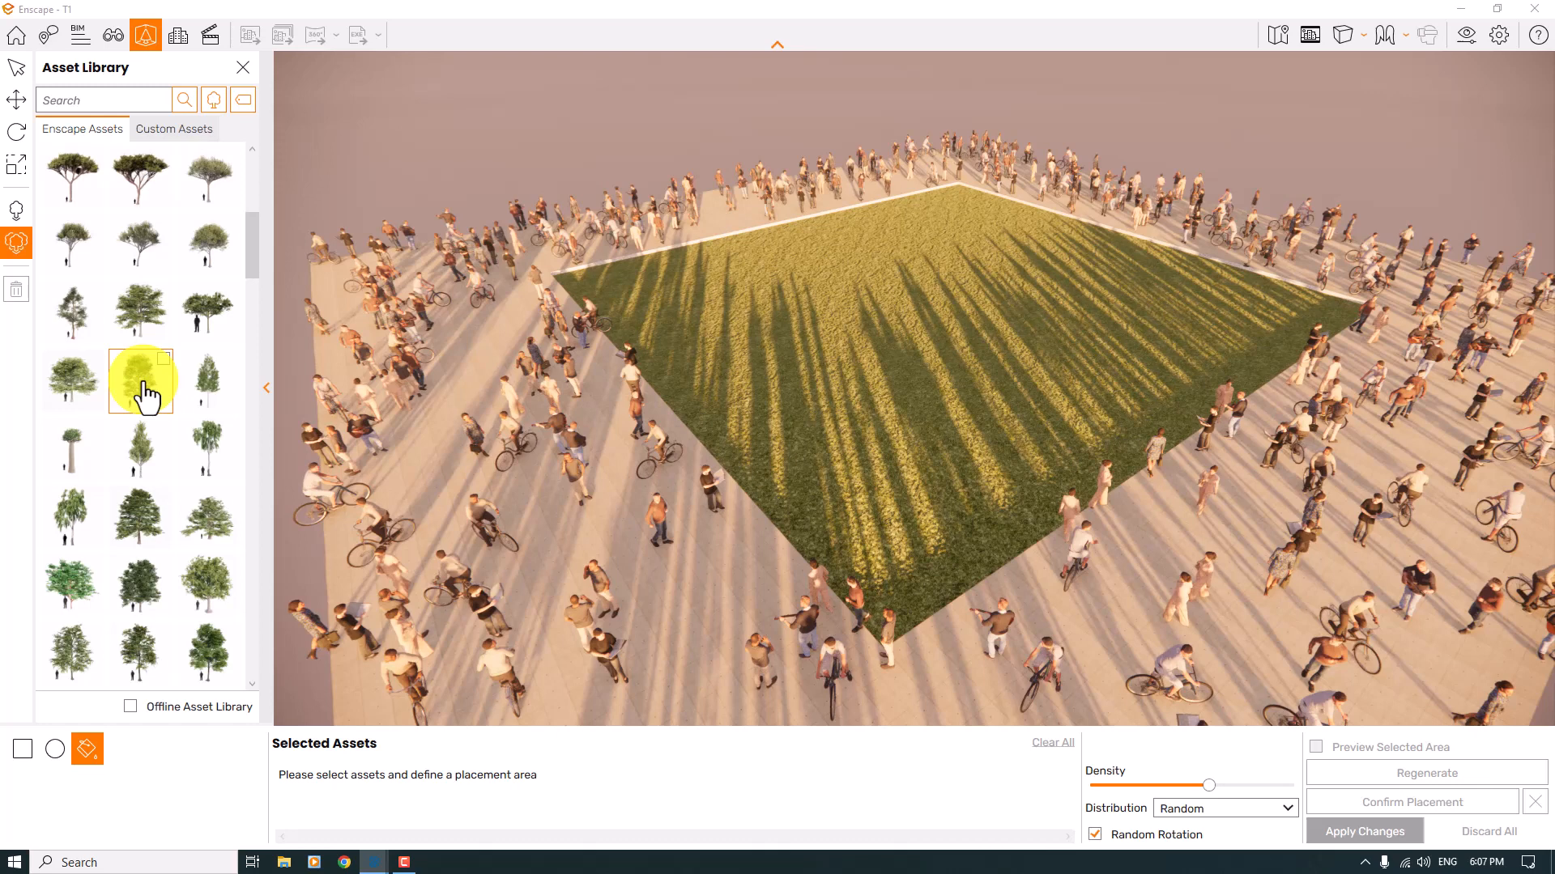
Add deciduous tree varieties to the placement set, scrolling the thumbnail list.
left_click(139, 380)
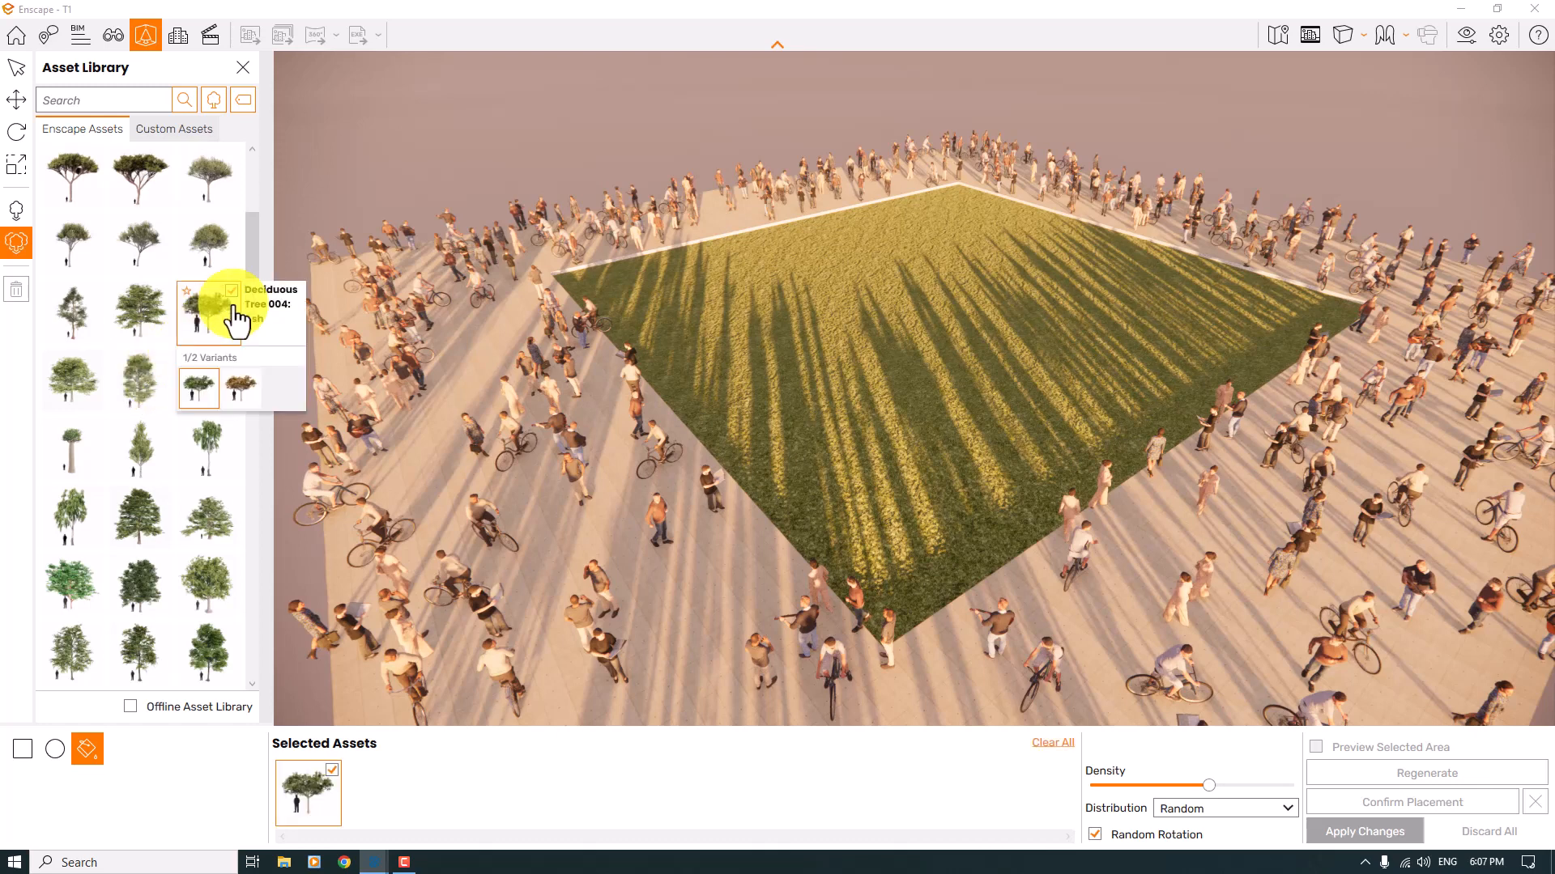
left_click(160, 430)
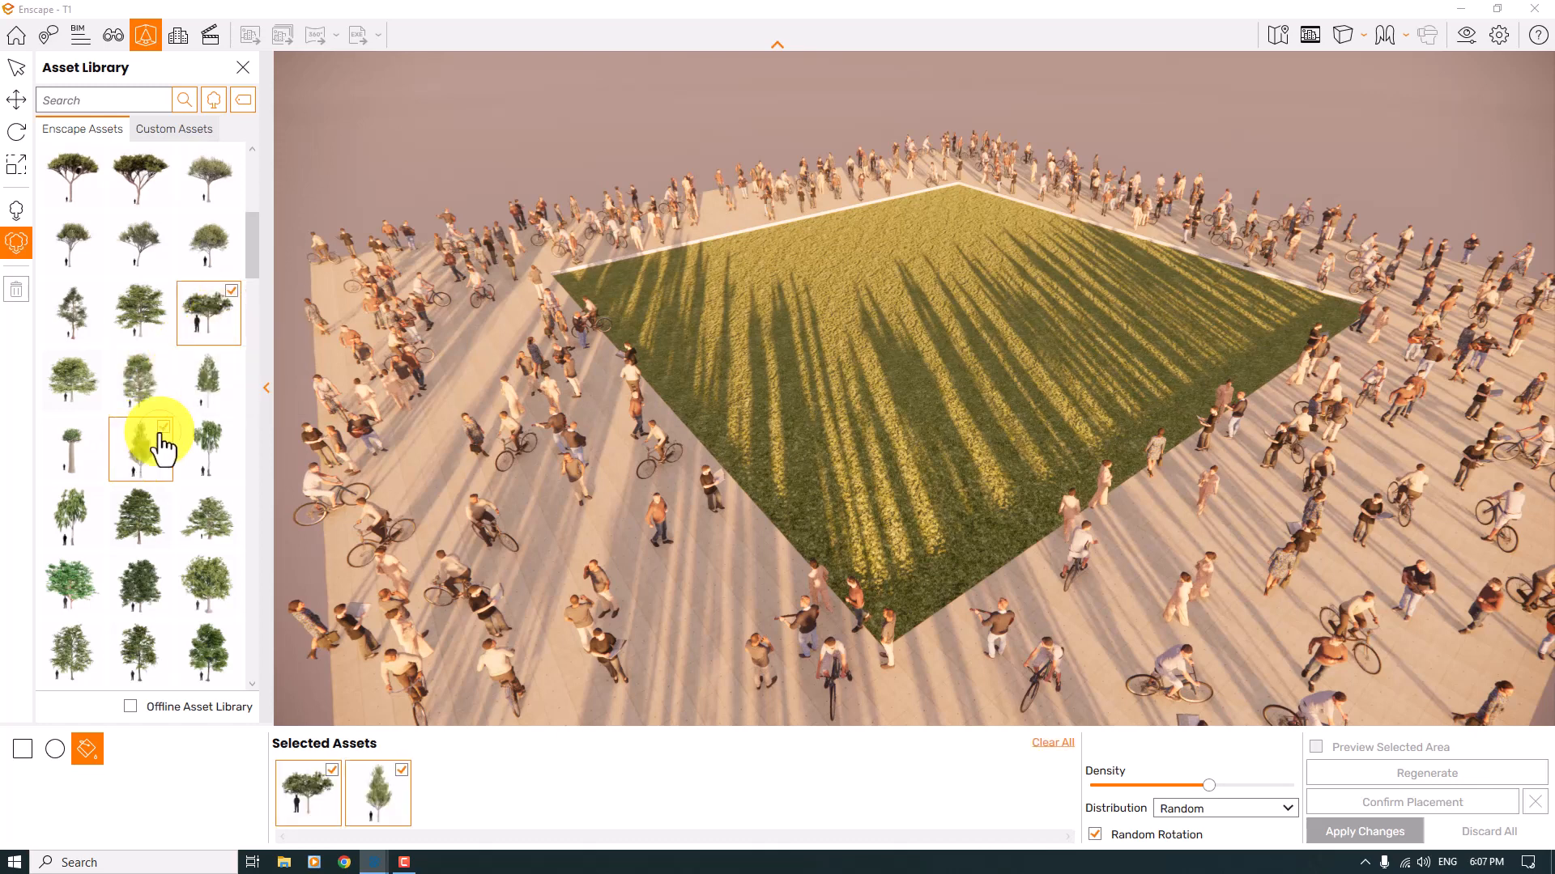
scroll("up", 3)
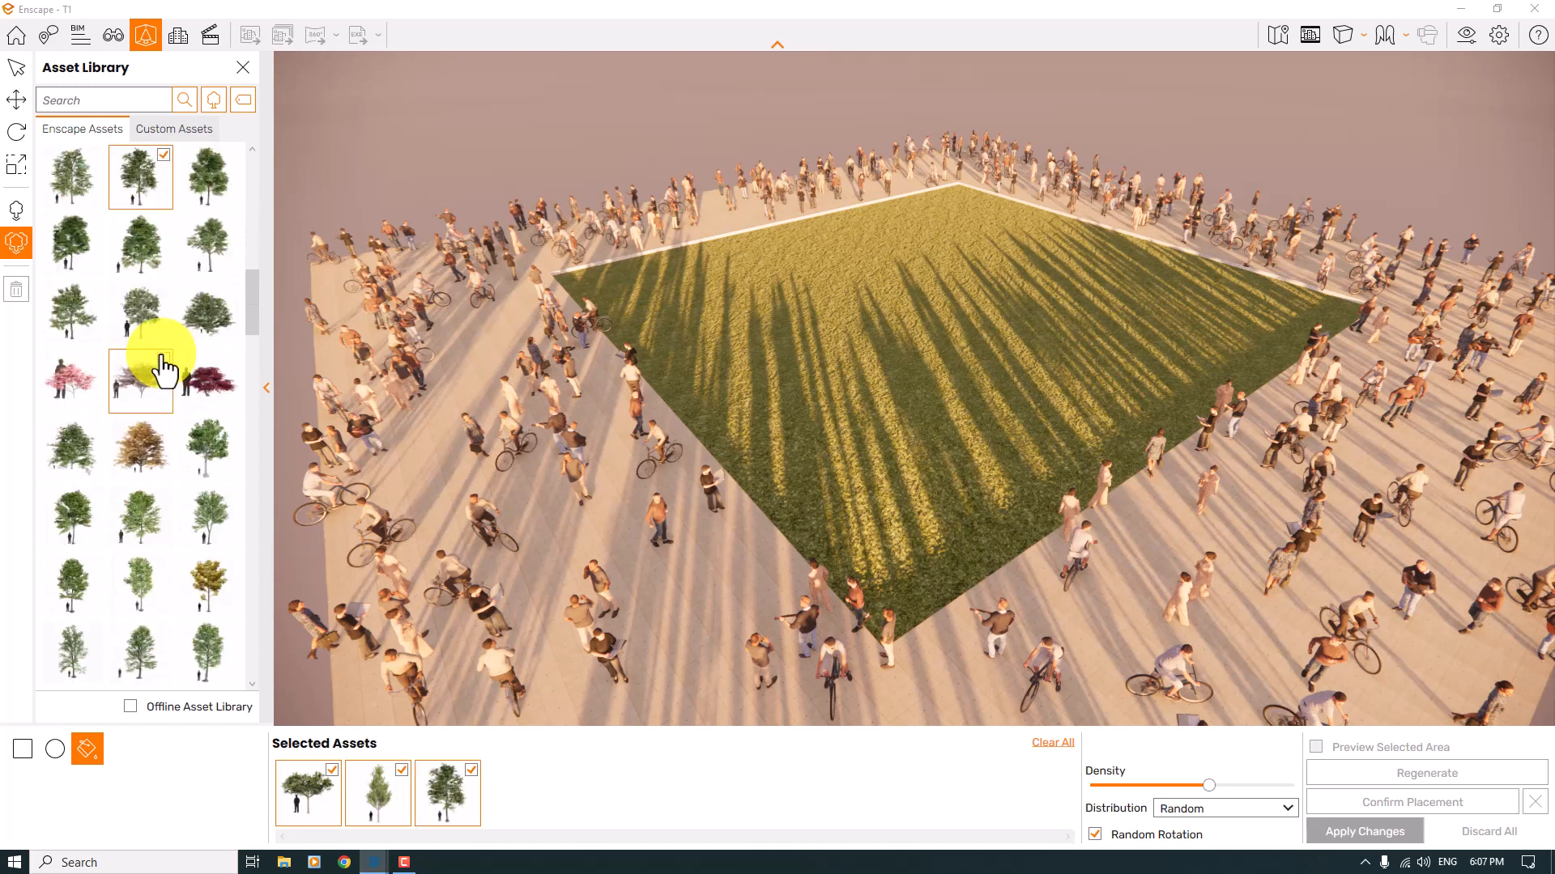
scroll("up", 3)
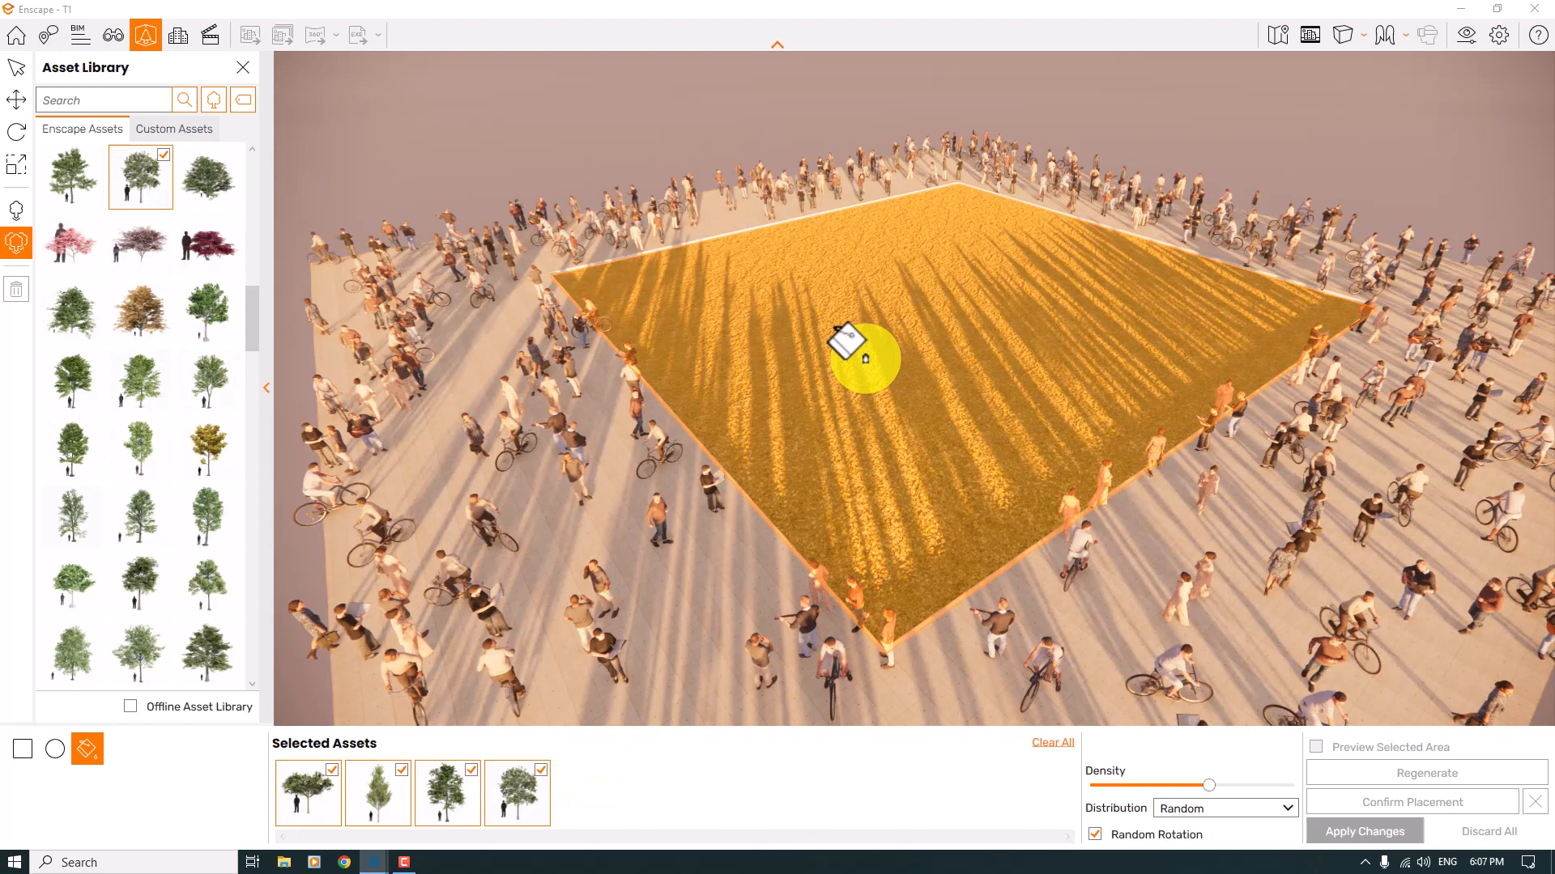
Set the central lawn as area, regenerate the tree layout three times, then confirm it.
left_click(1428, 773)
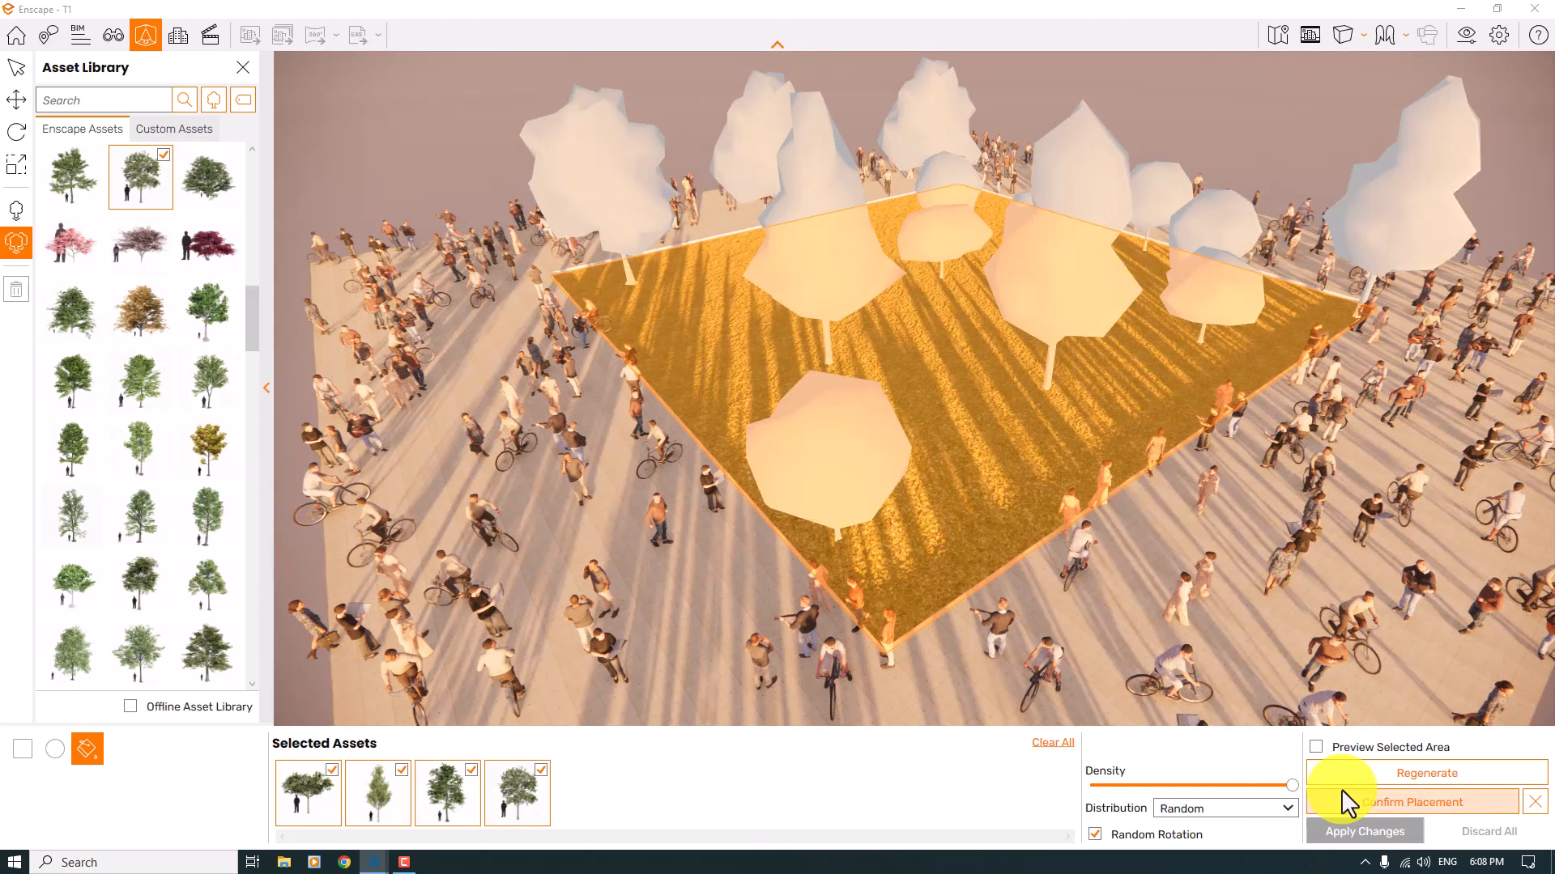
left_click(1429, 774)
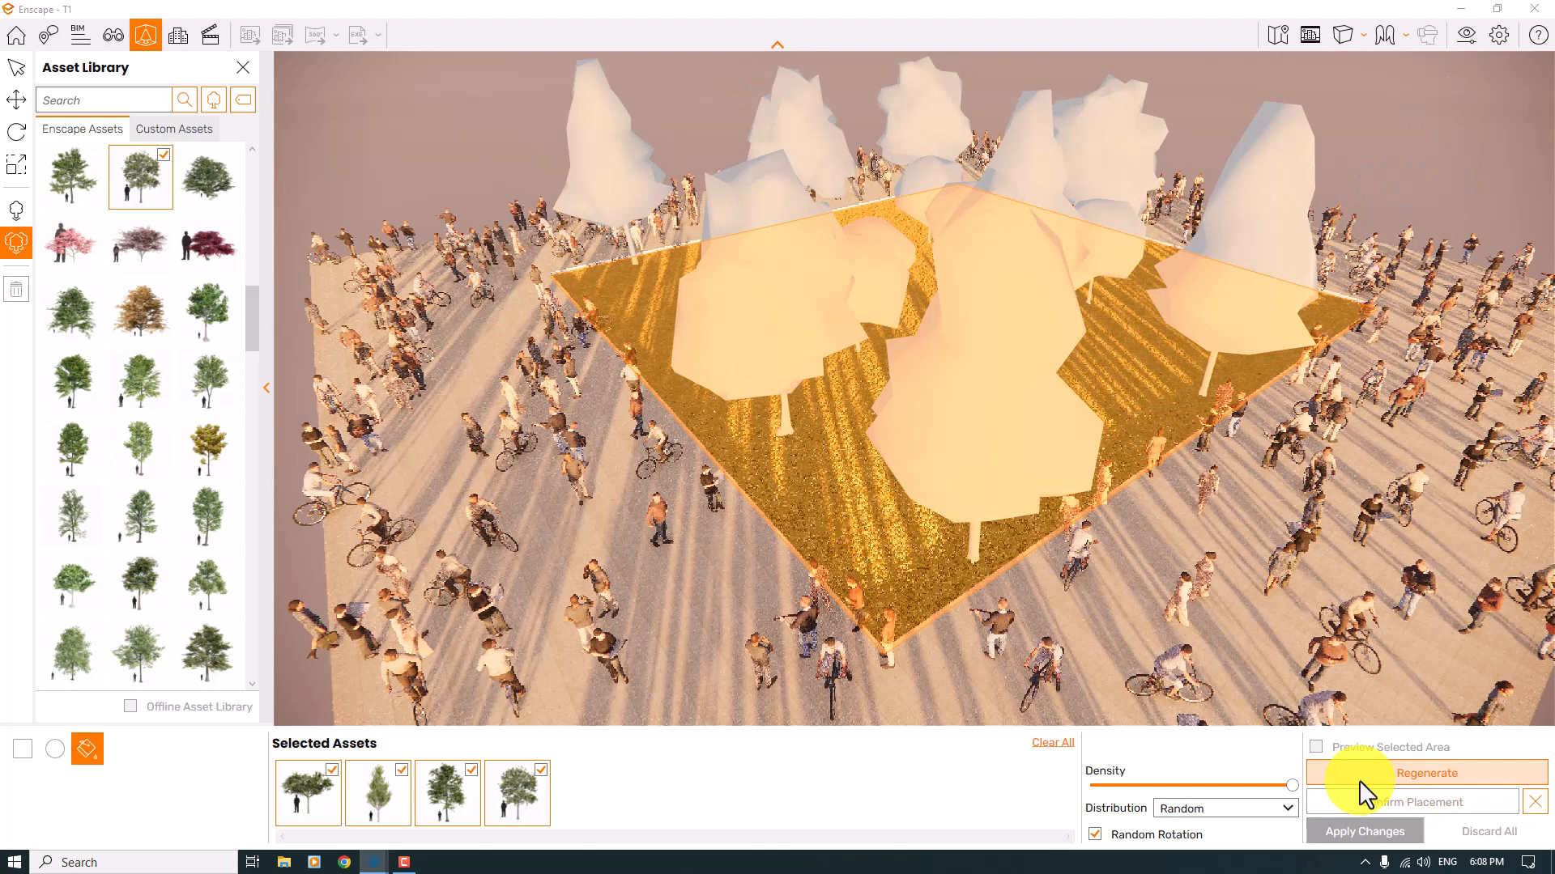
left_click(1429, 775)
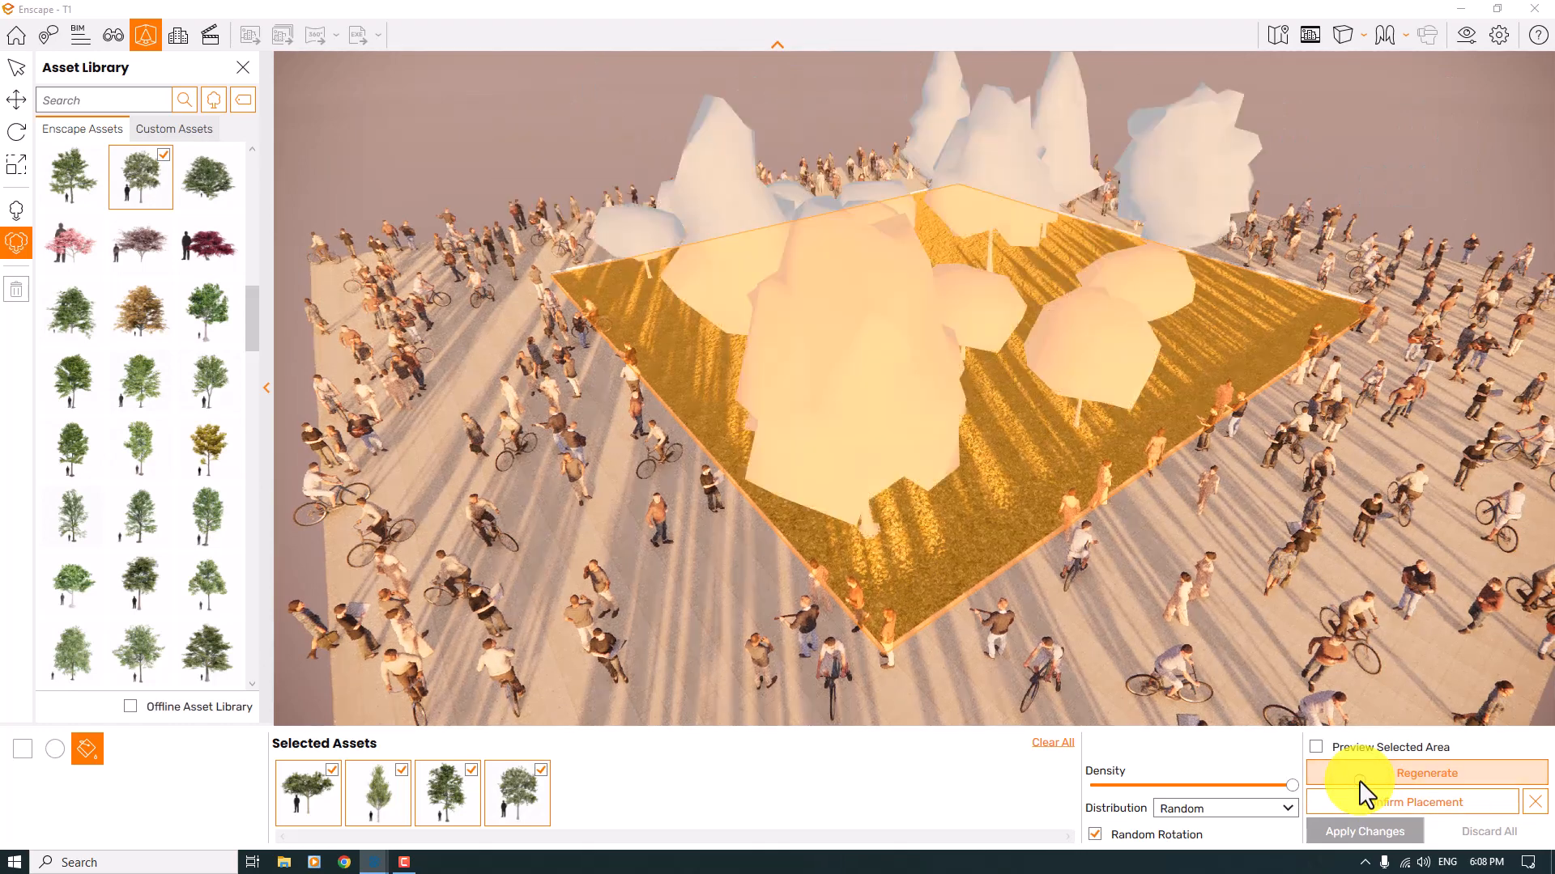
left_click(1426, 774)
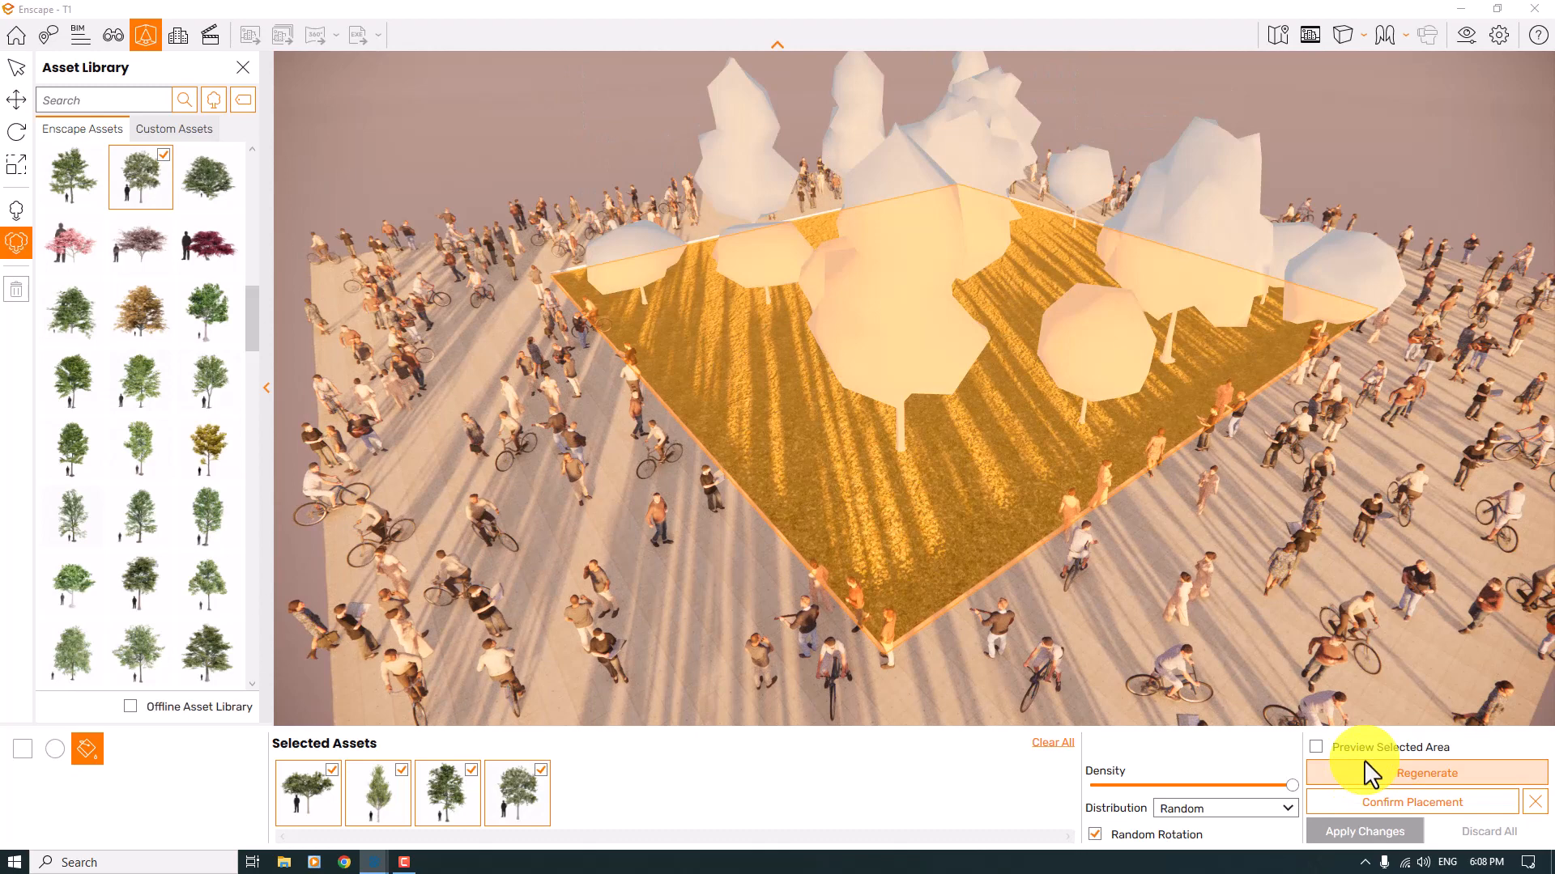
left_click(1363, 830)
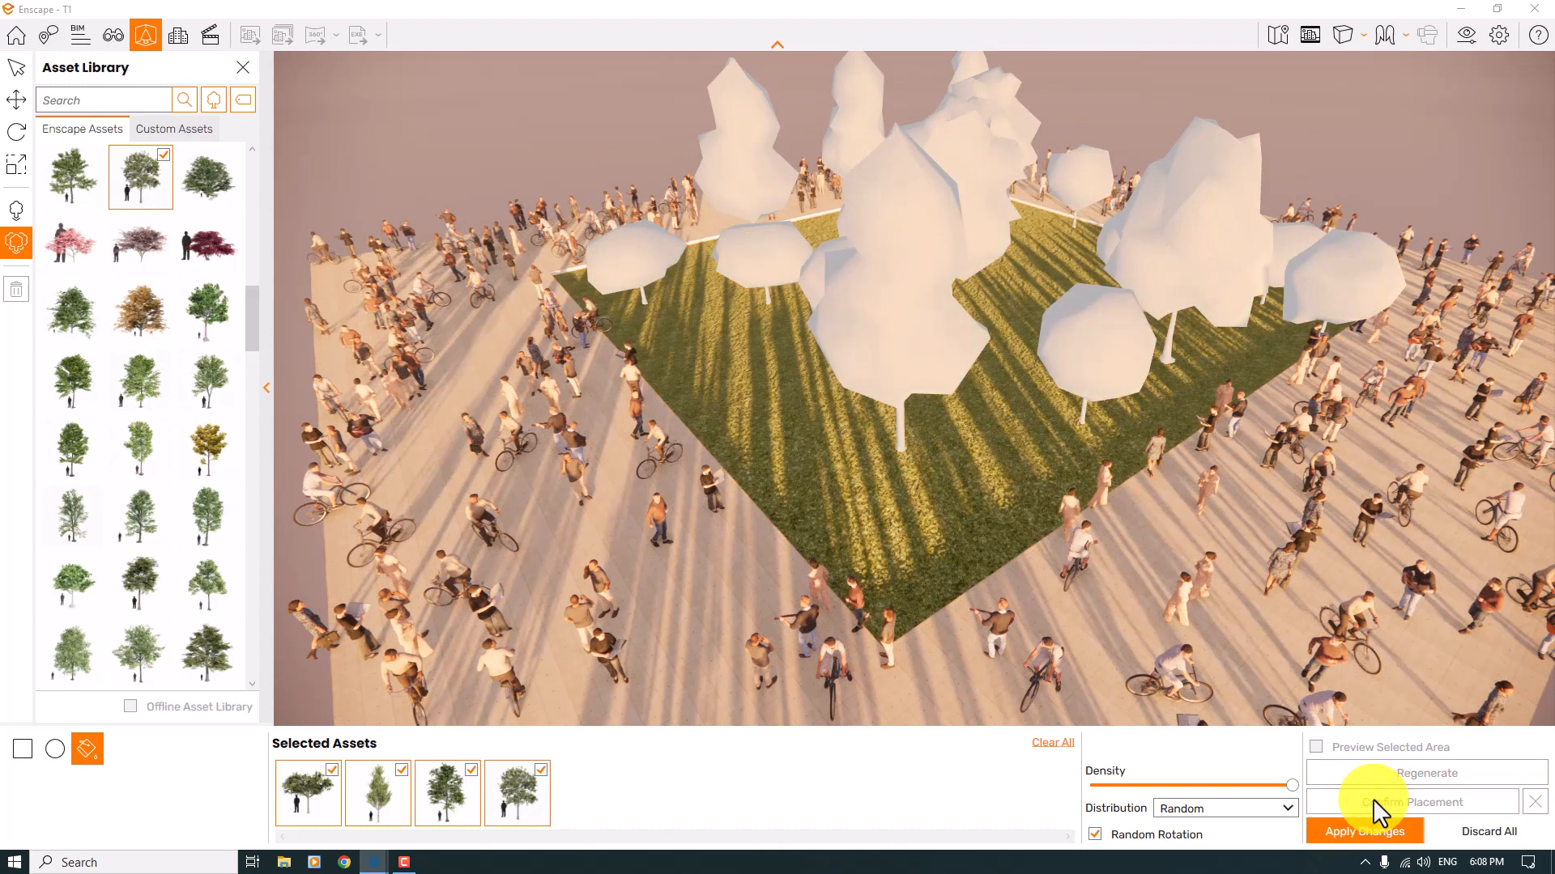
Apply the confirmed tree placement so it commits to the model.
left_click(1364, 831)
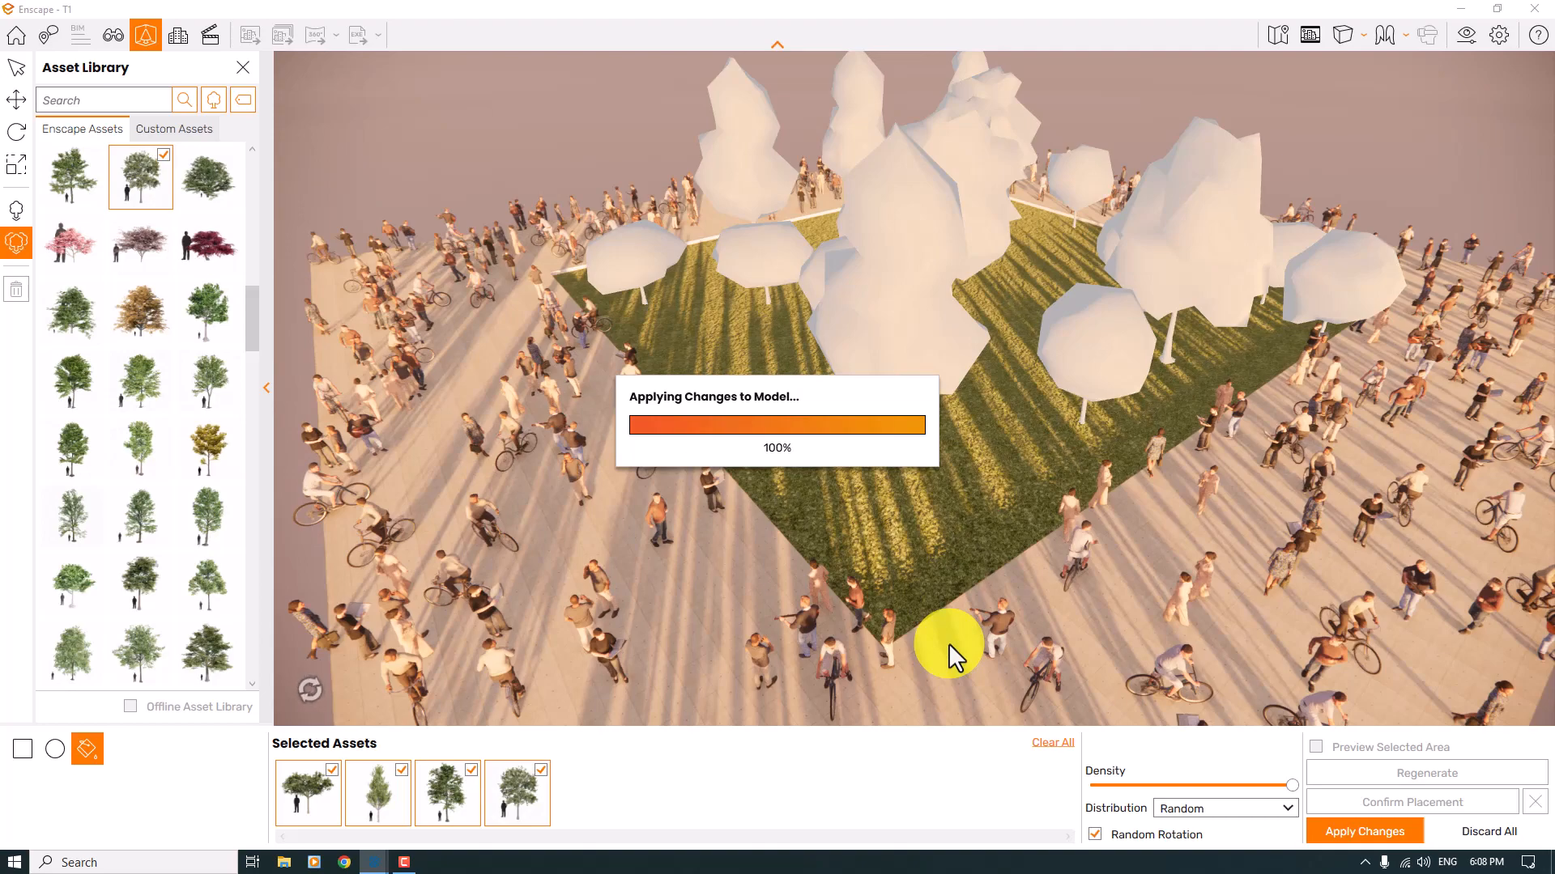
left_click(1364, 831)
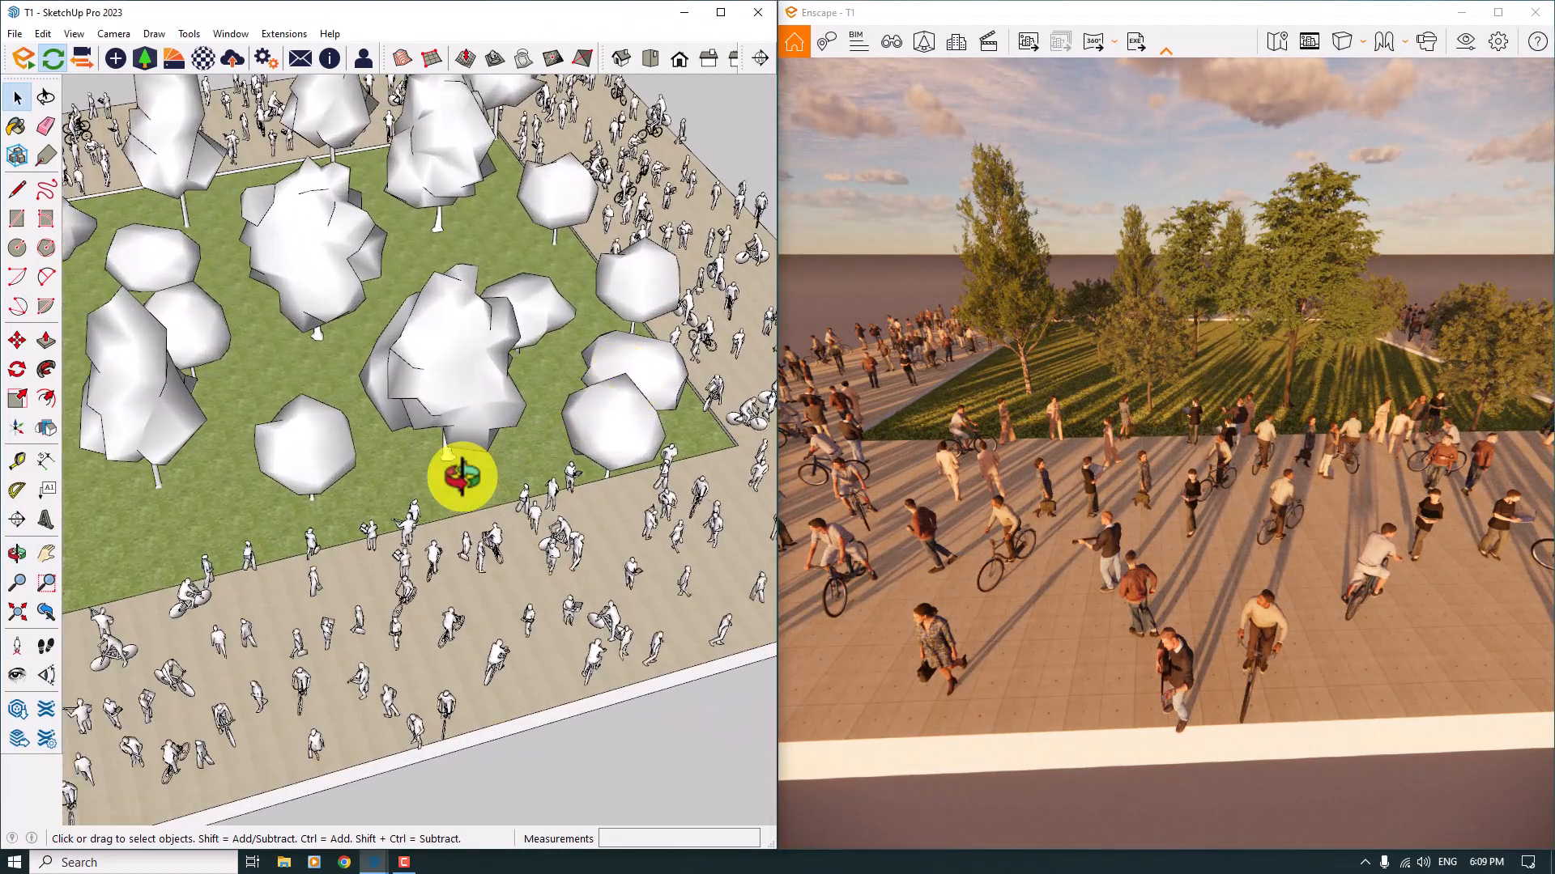
Zoom into the lawn and pavement in SketchUp beside the Enscape render.
scroll("up", 3)
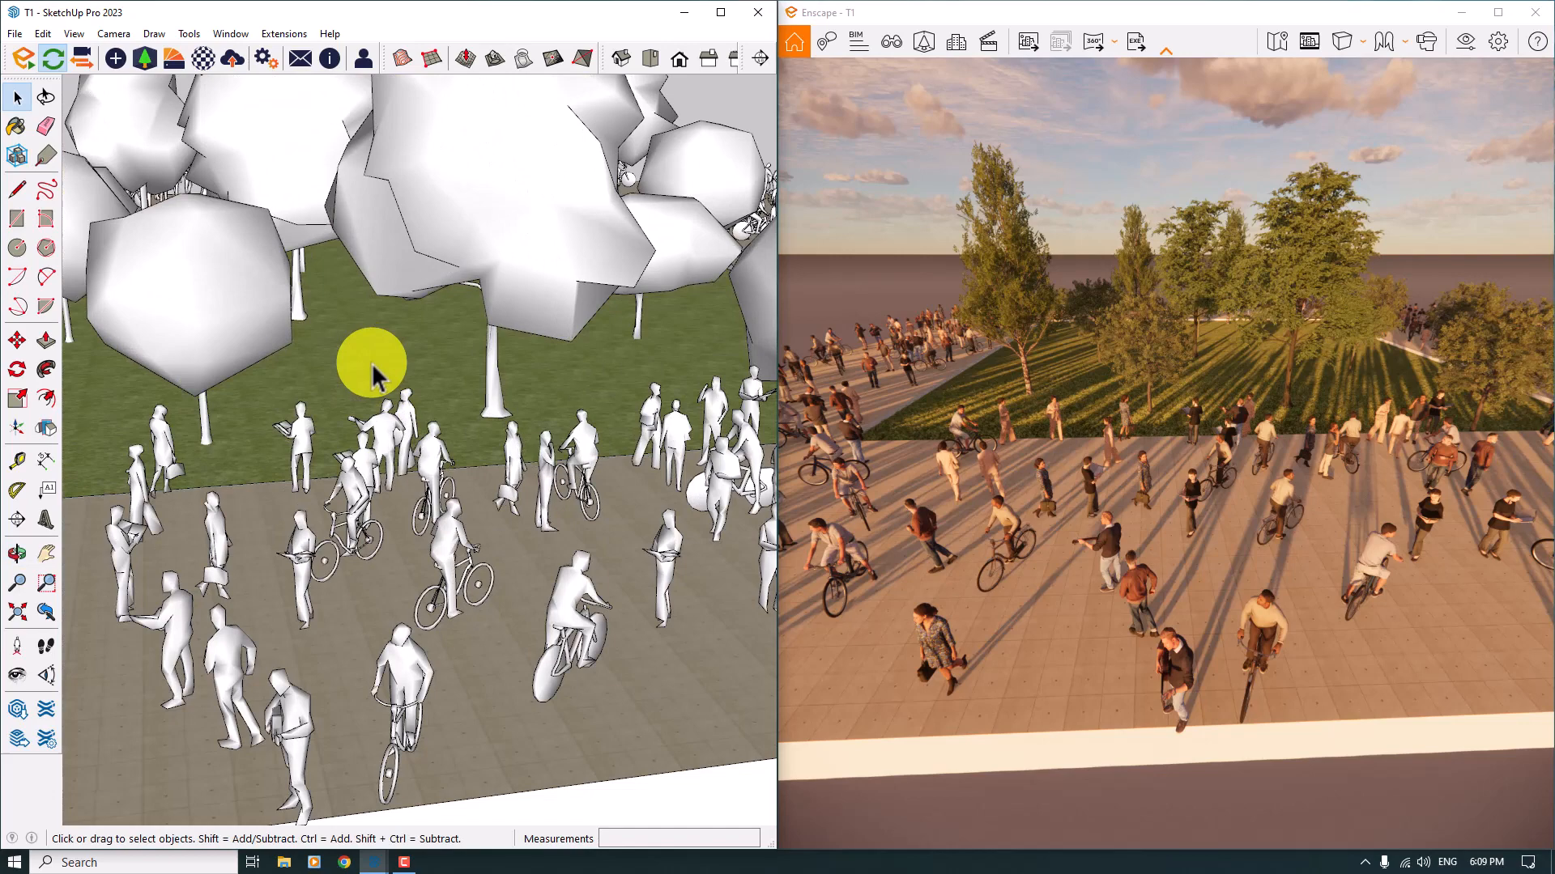